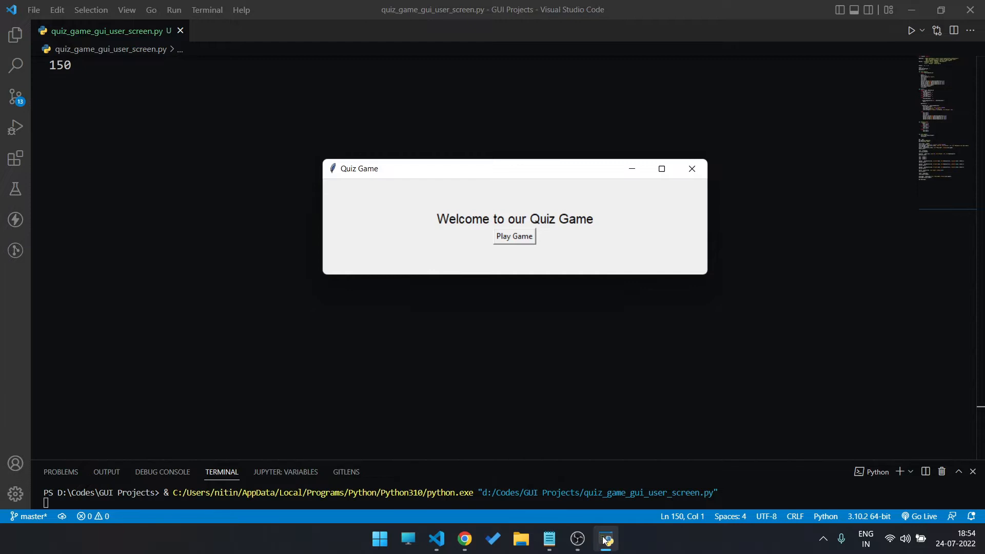
mouse_move(537, 226)
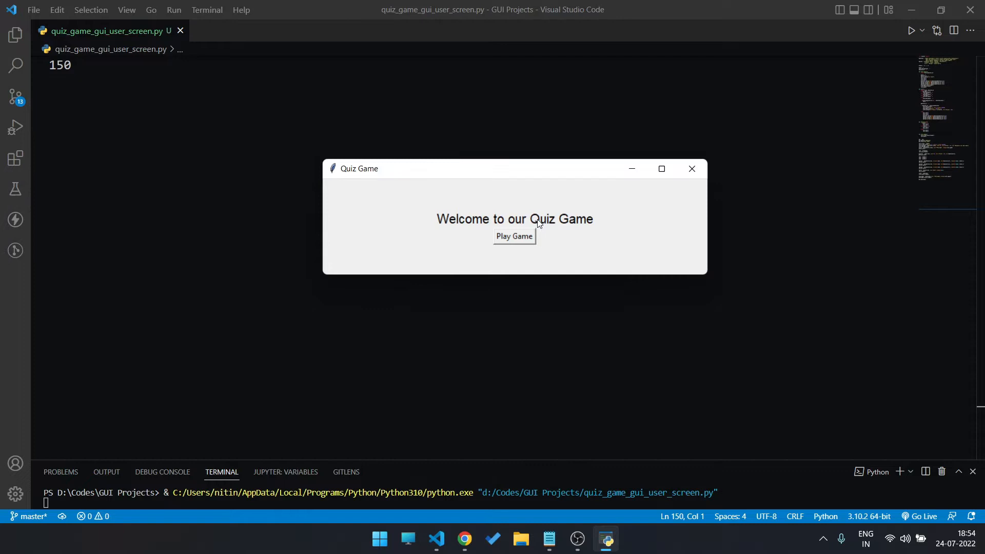
Step: Play the quiz answering Mining then Javascript to reach the Score:2 screen
click(514, 236)
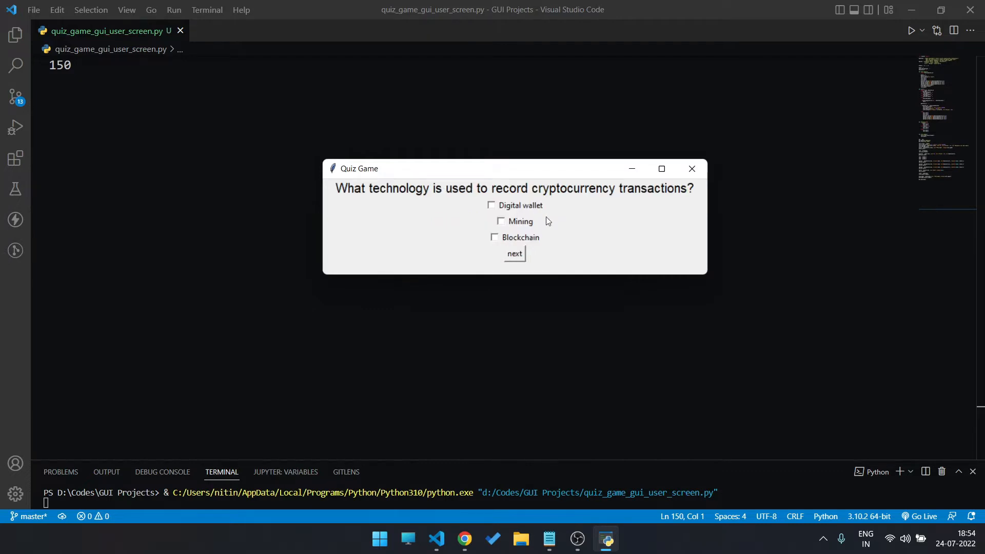
mouse_move(511, 231)
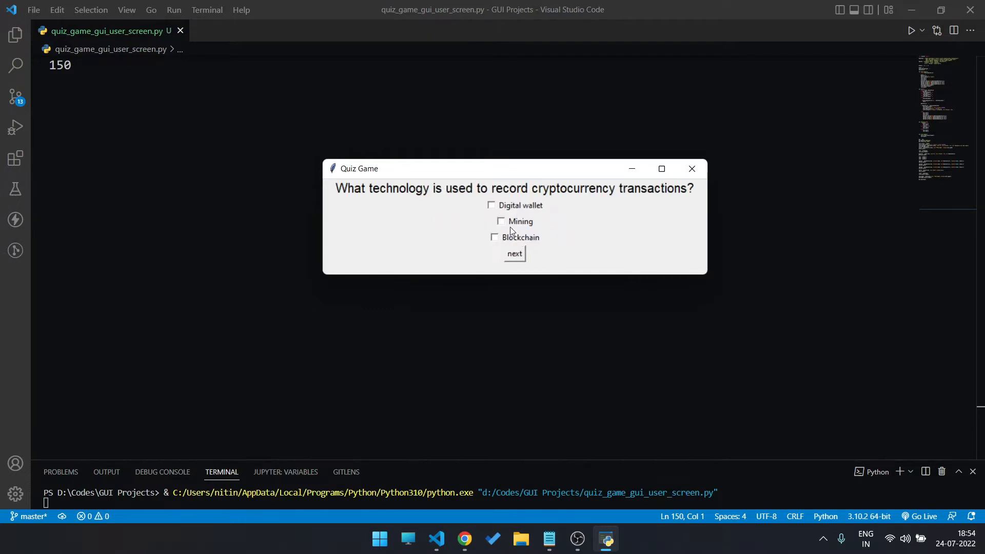
click(501, 222)
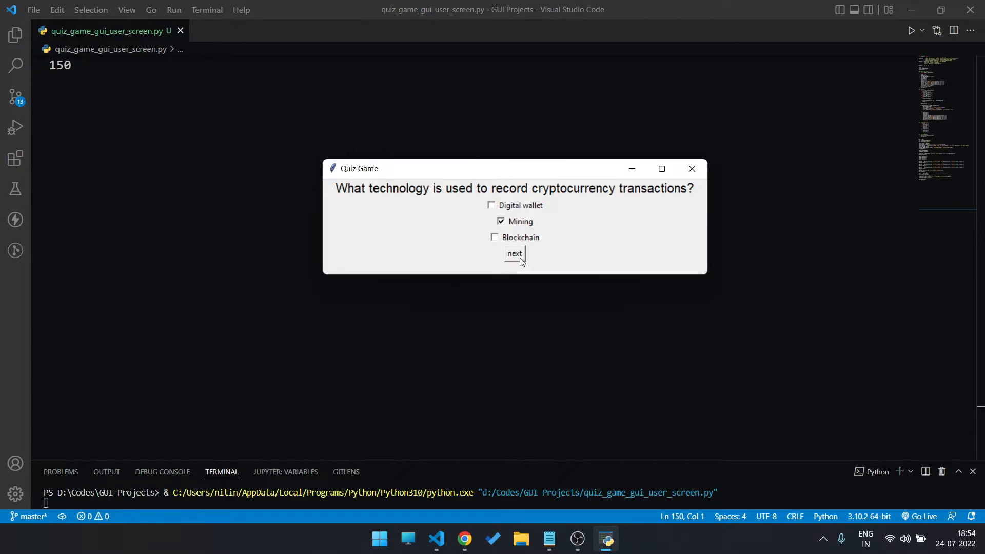
click(514, 253)
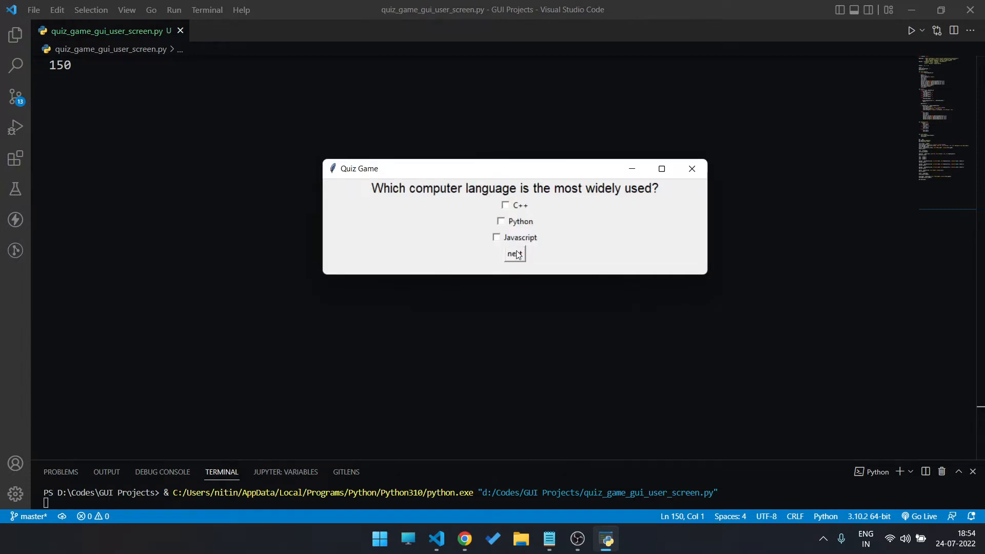
mouse_move(514, 219)
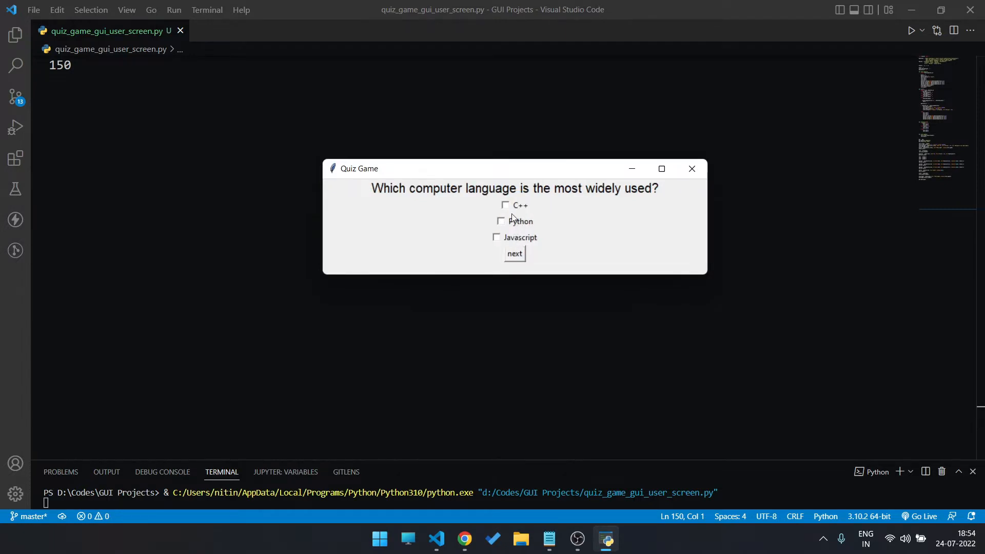
click(496, 237)
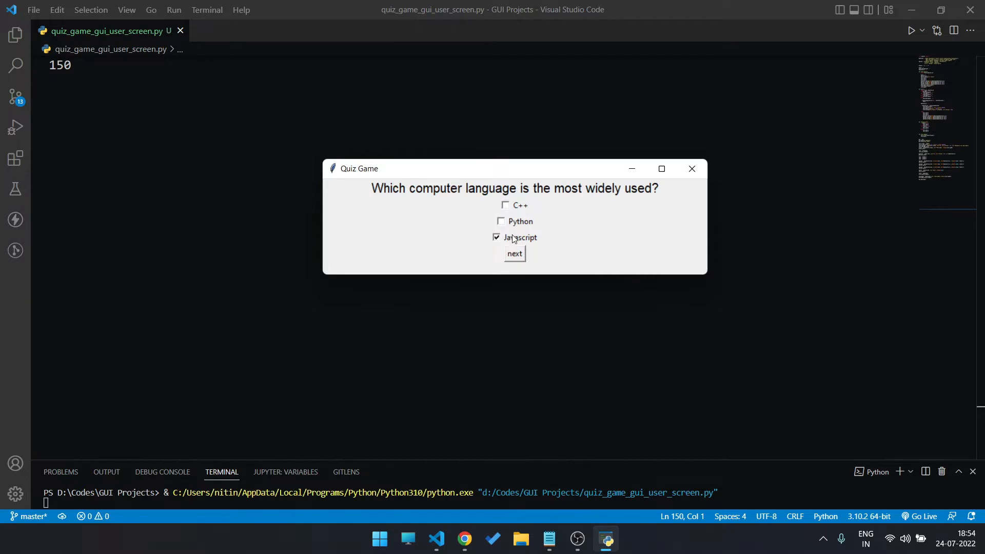
click(514, 253)
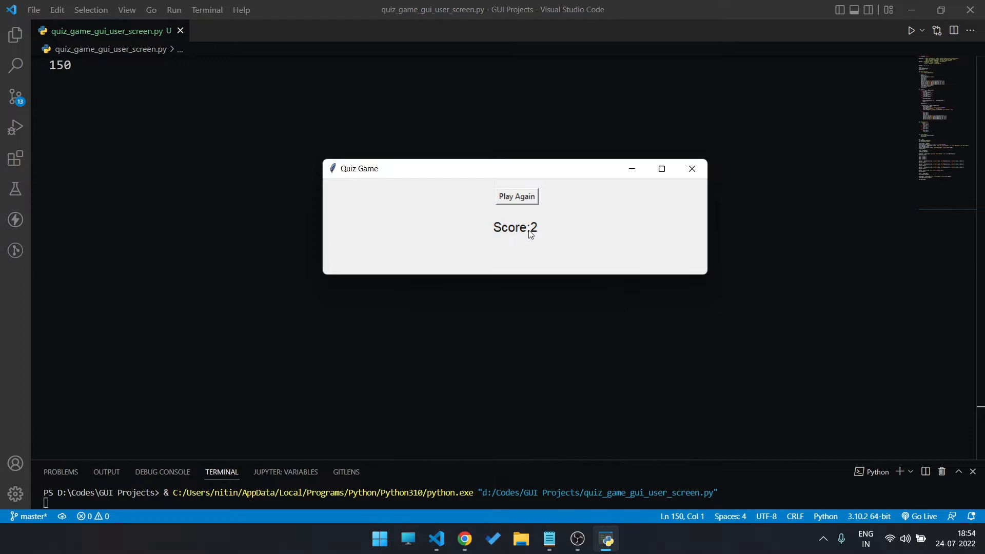
mouse_move(530, 202)
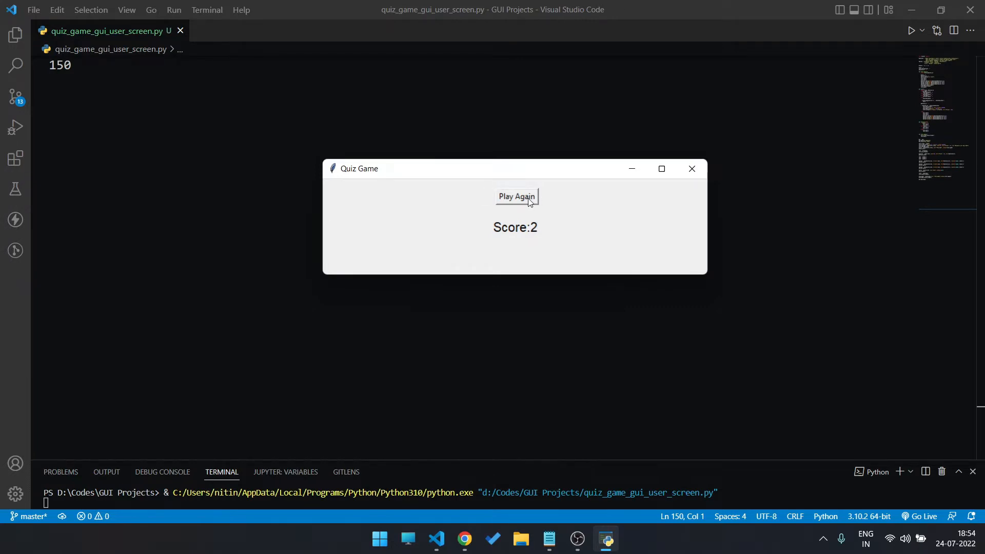
Step: Restart with Play Again so the first cryptocurrency question shows, then advance
click(517, 197)
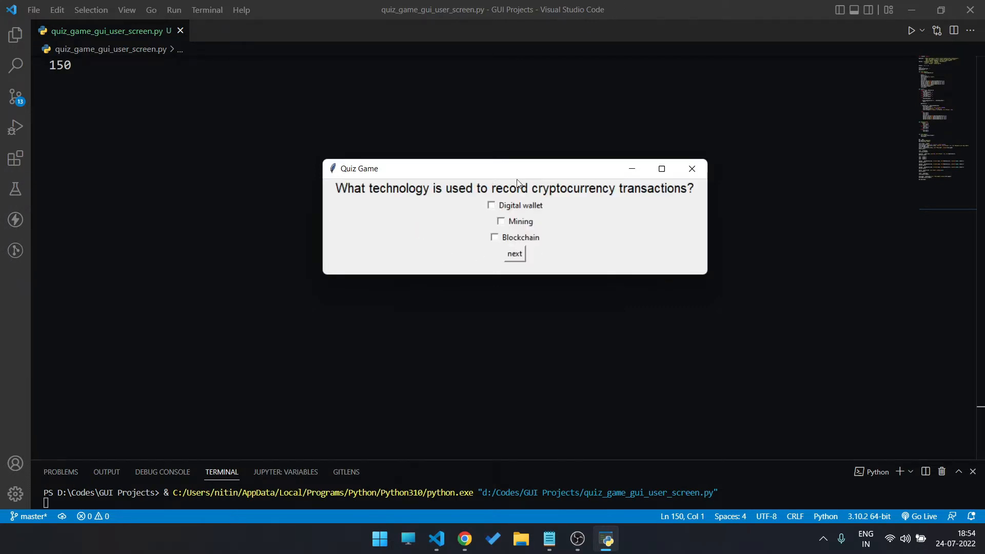
mouse_move(560, 233)
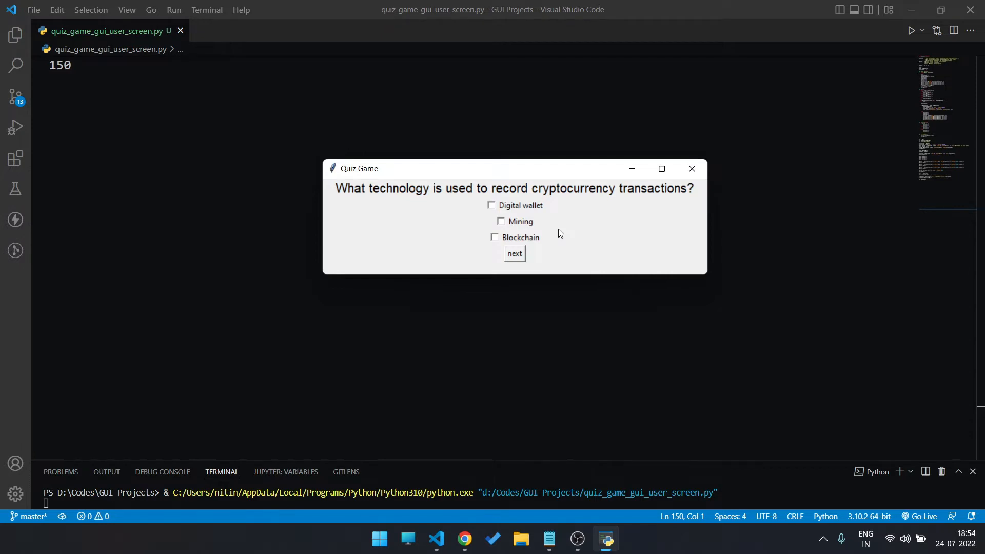
click(514, 254)
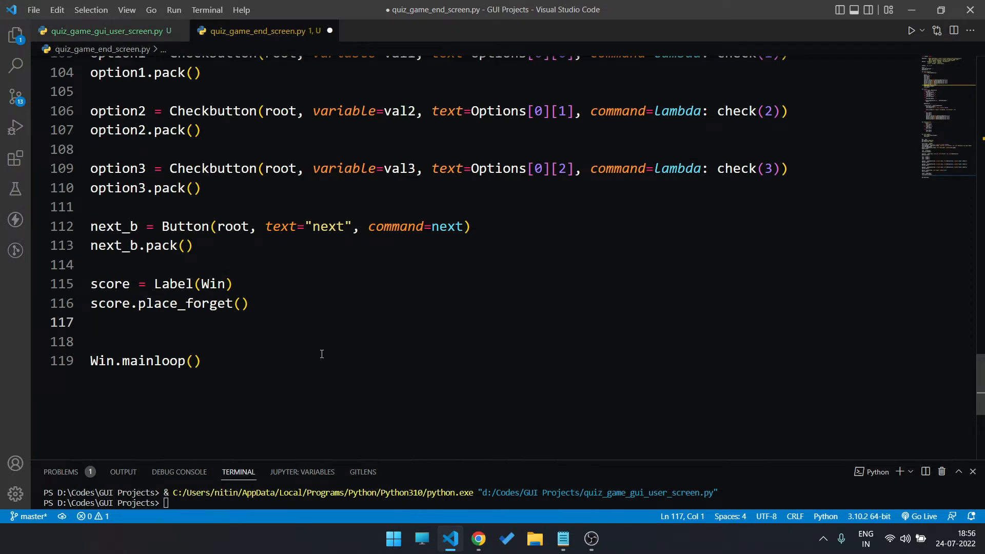
Step: Define play_again = Button(Win,text="Play Again",command=start_again)
text(play_again)
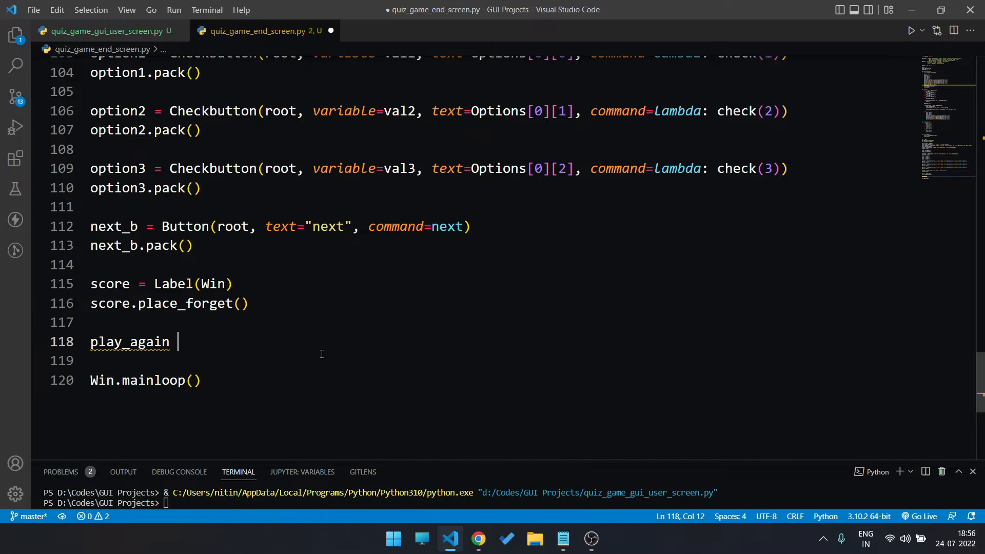
text(= Button(Win)
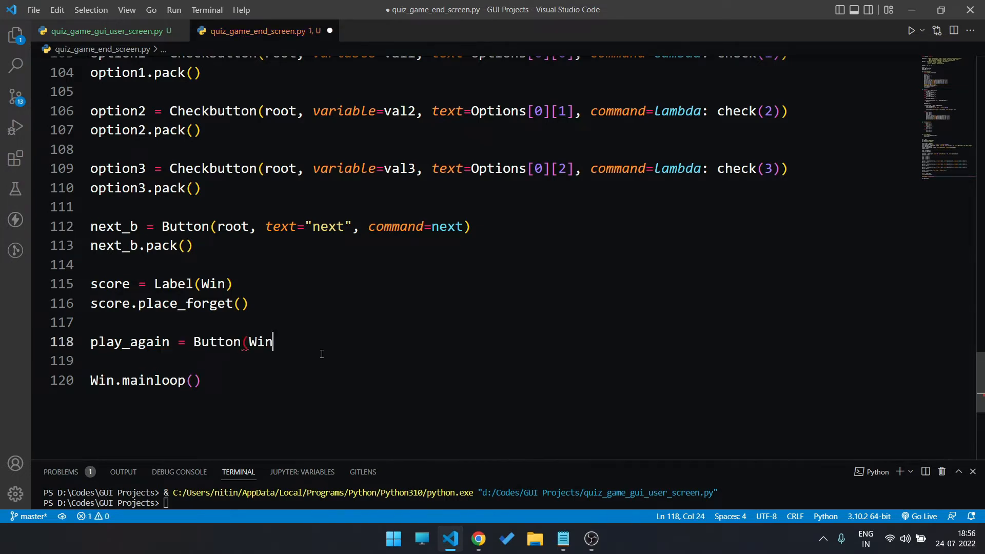
text(,text= ")
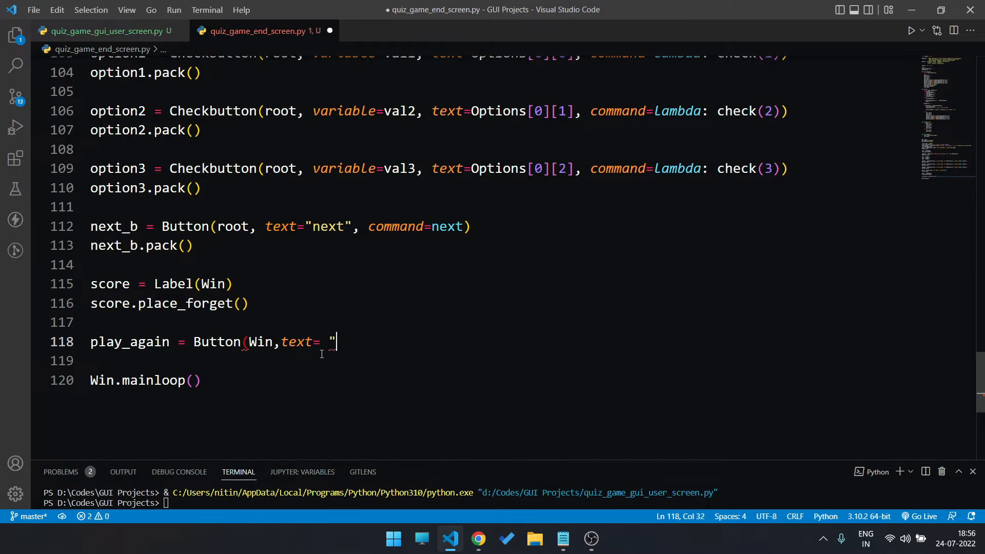
text(Play Again",command)
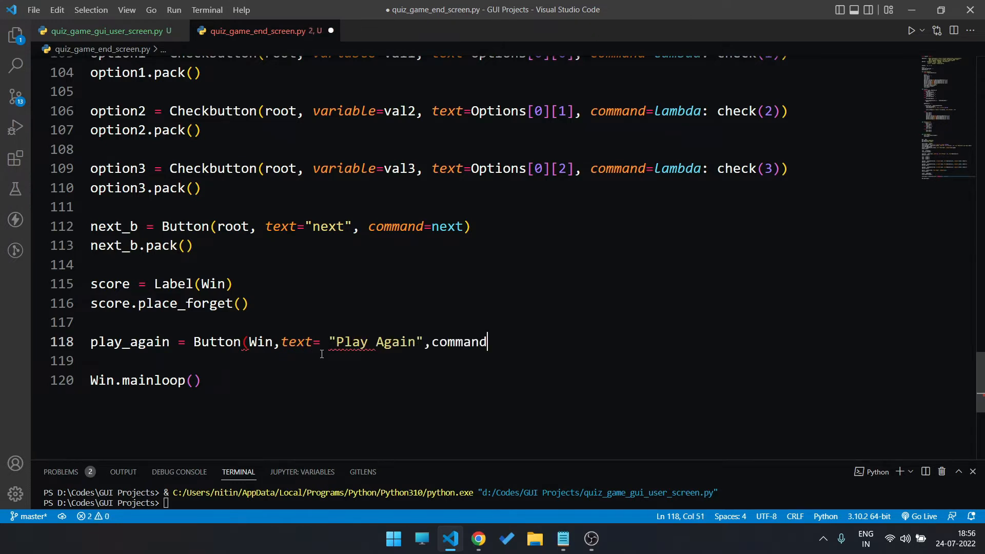
text(=start_again)
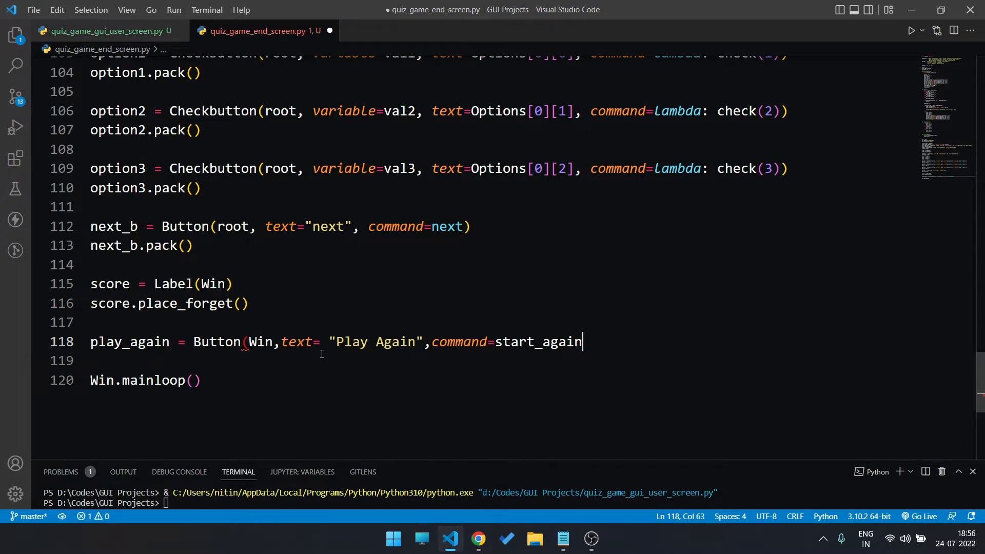
text())
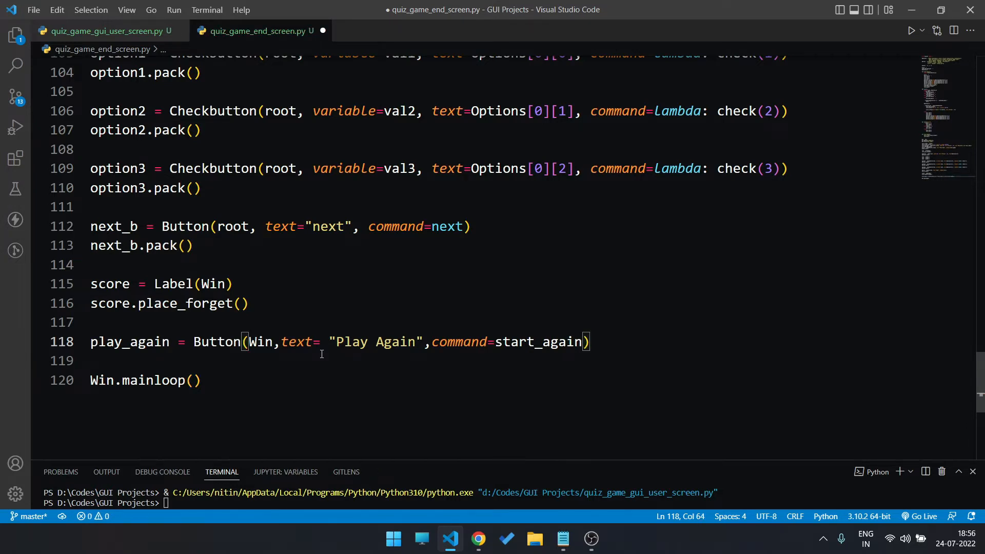
Step: Hide the button initially with play_again.place_forget()
key(Enter)
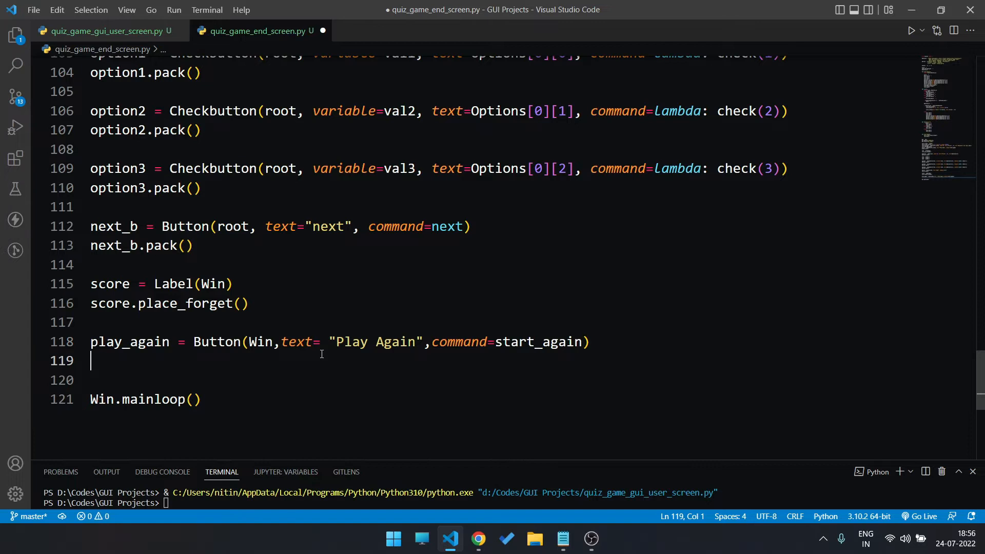
text(play_again.place_forget)
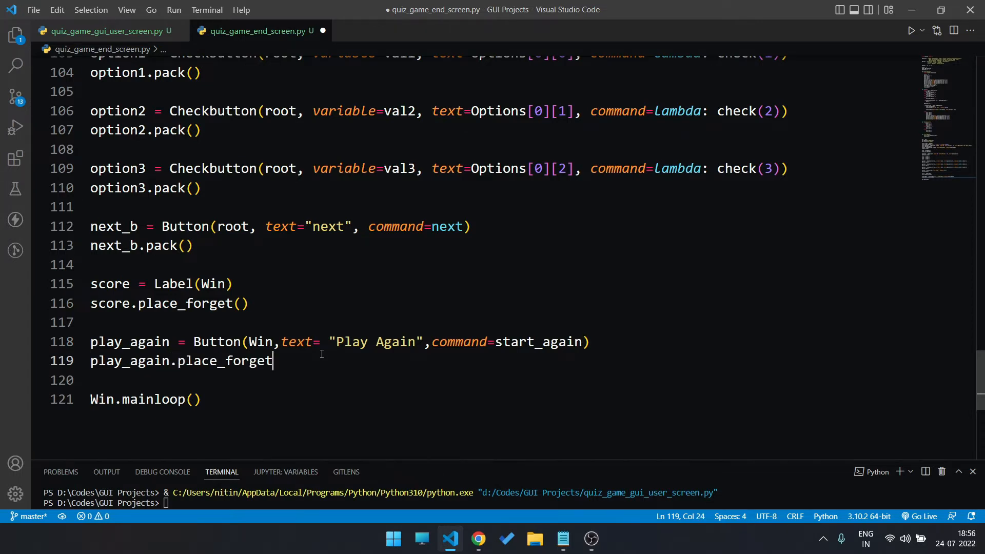
text(())
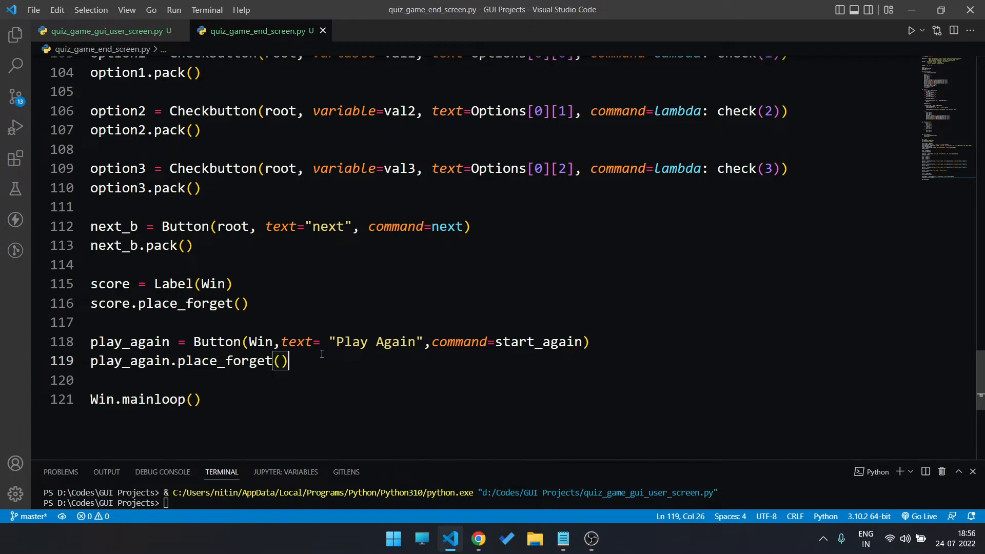
mouse_move(379, 370)
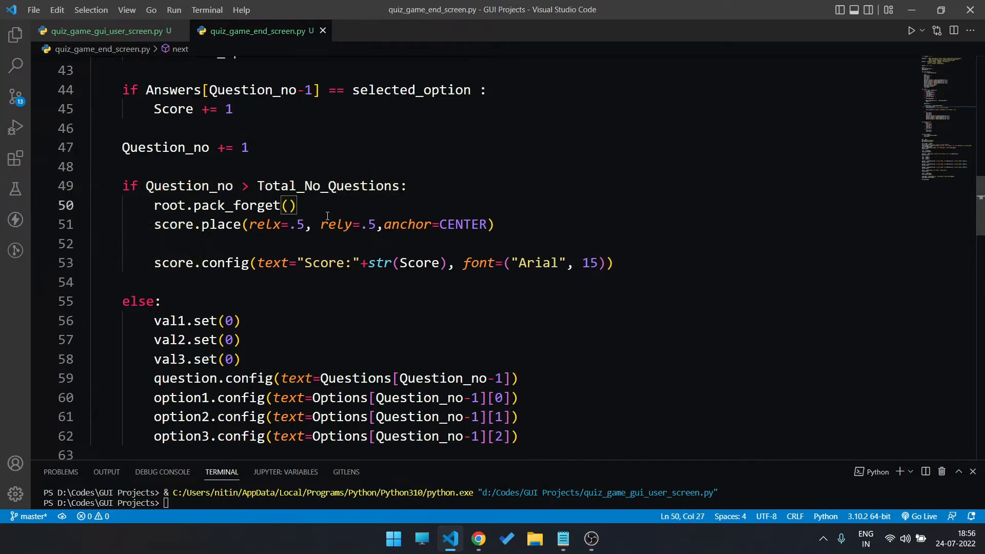
Step: Add play_again.place(relx=.5, rely=.1) inside the end-of-quiz branch
text(play)
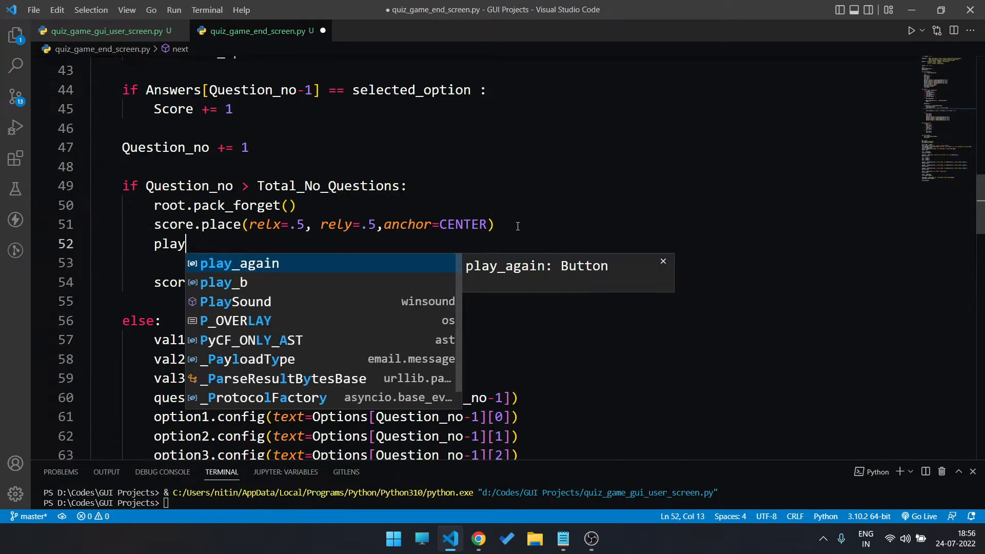
text(_again.place()
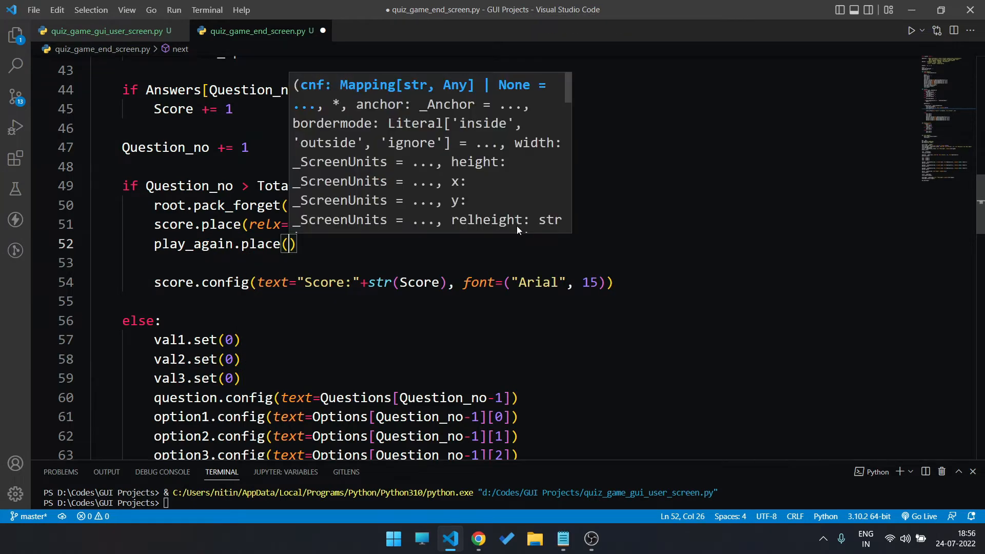
text(relx=.5, rely=)
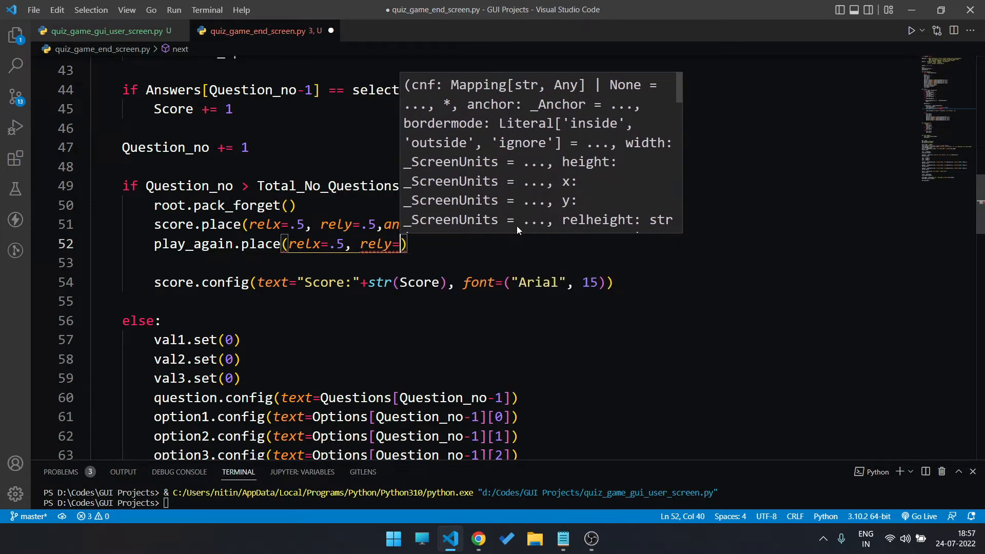
text(1)
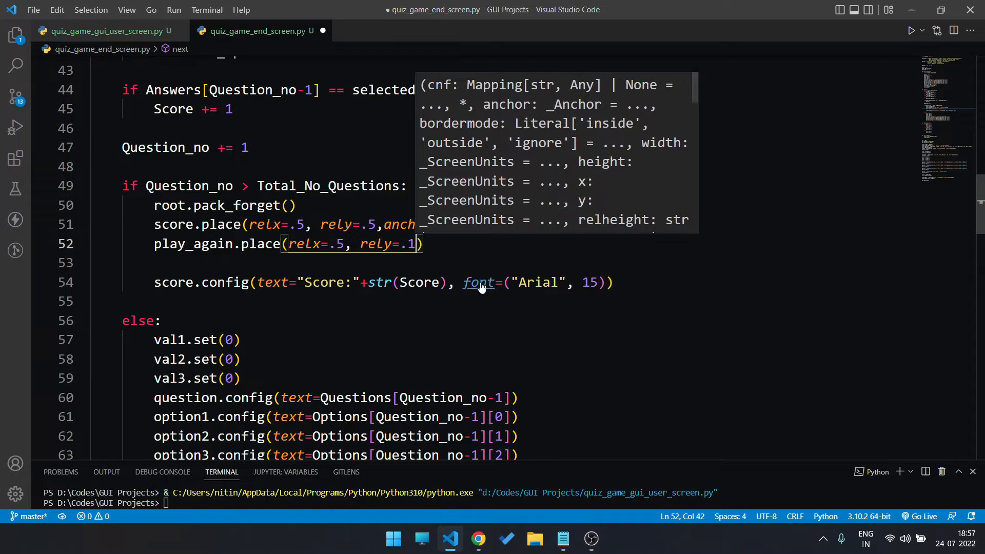
Step: Run the script and play through to the end screen showing Play Again above Score:2
click(911, 31)
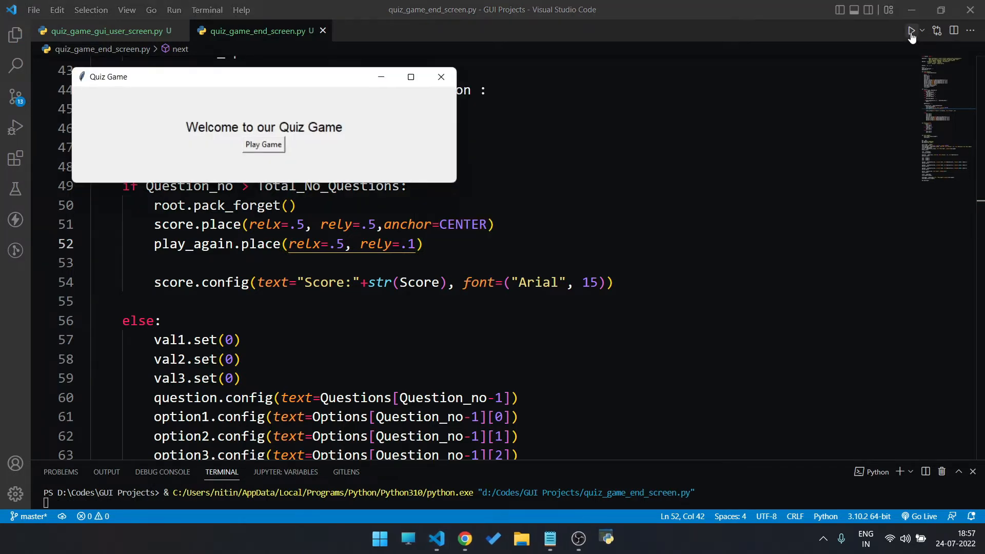
click(264, 145)
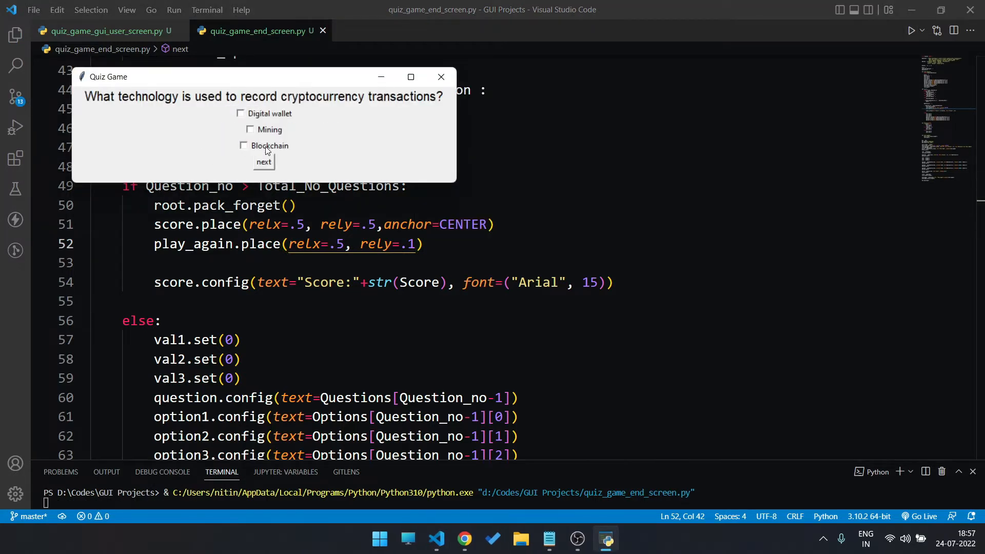
click(249, 129)
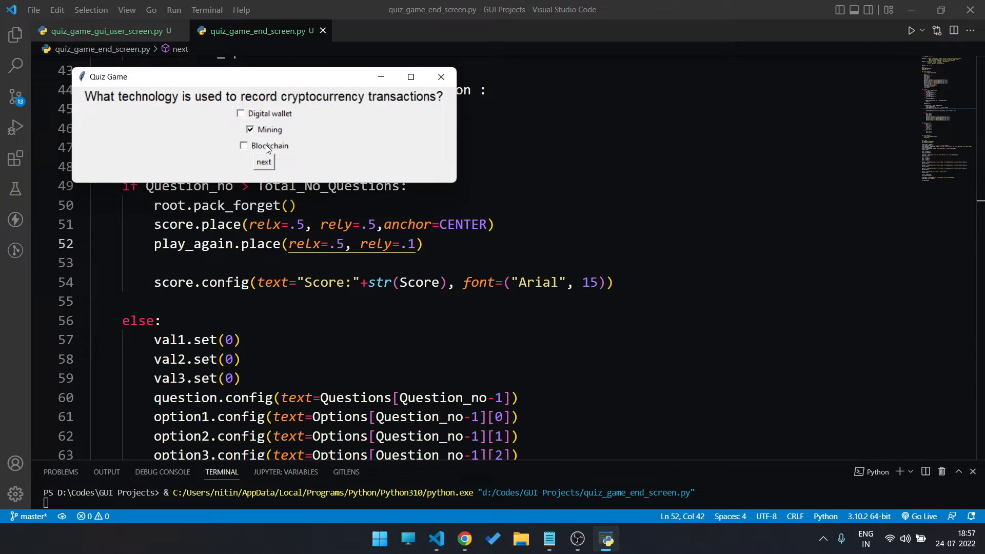
click(263, 161)
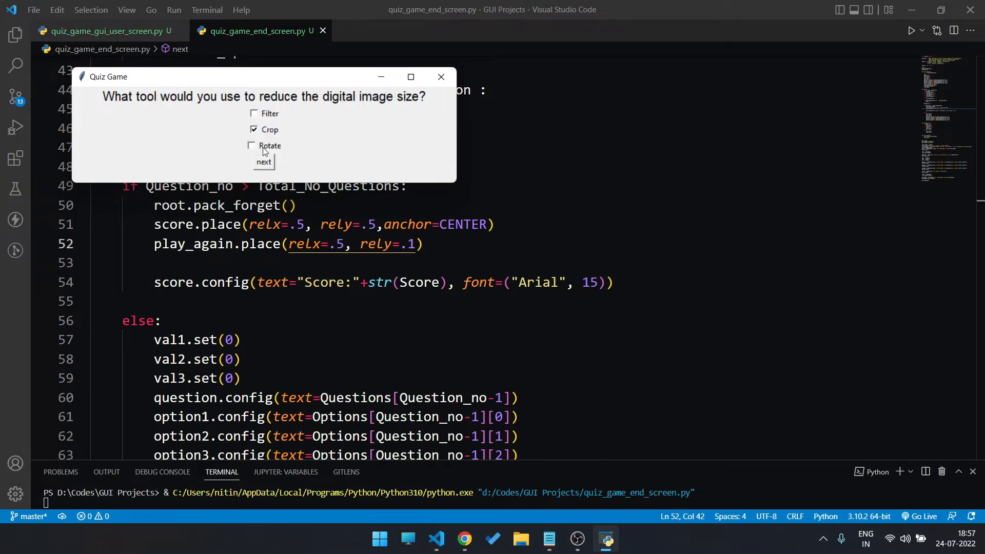
click(264, 162)
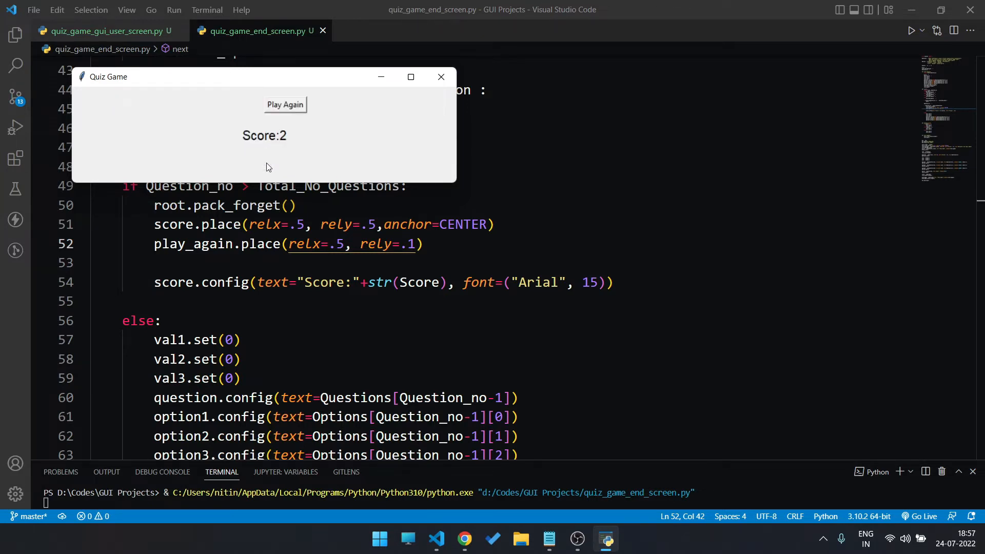
mouse_move(316, 117)
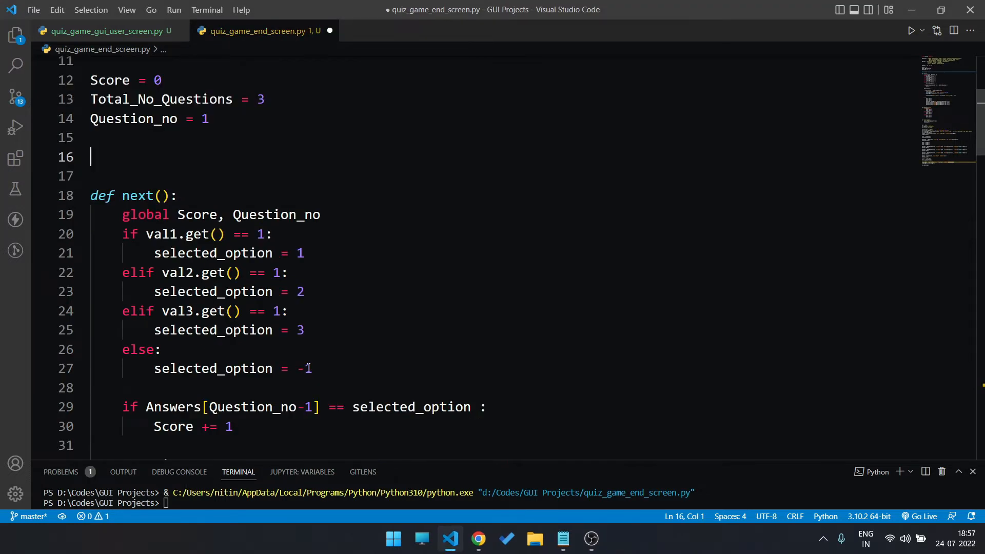
Step: Define start_again resetting score to 0, Question_no to 1 and val1–val3 ticks to 0
text(def start_again)
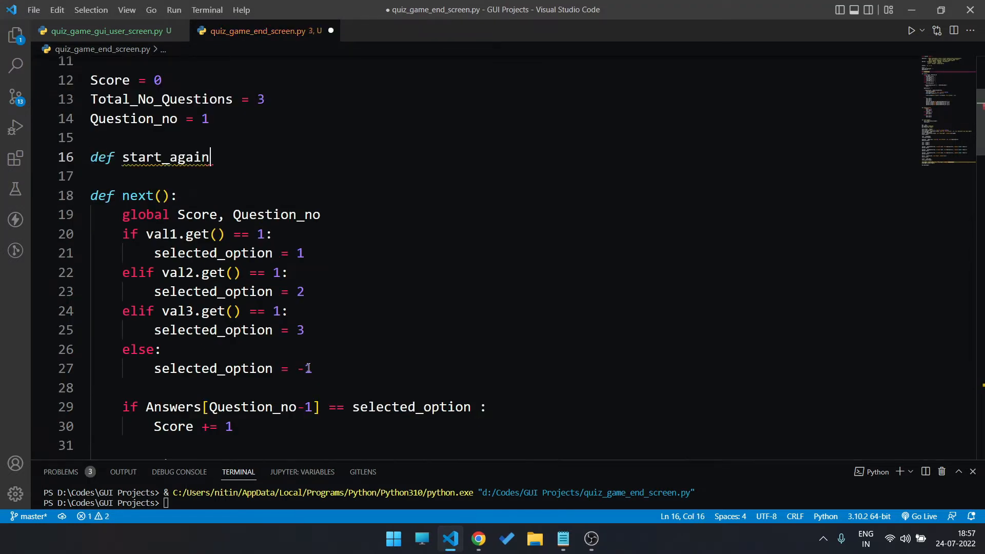
text(():)
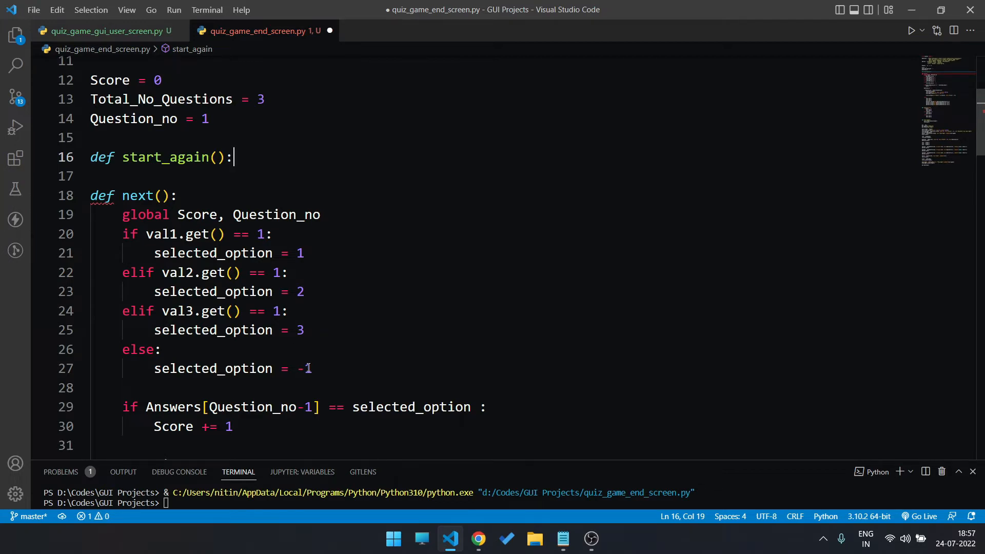
text(global Score,Question_no)
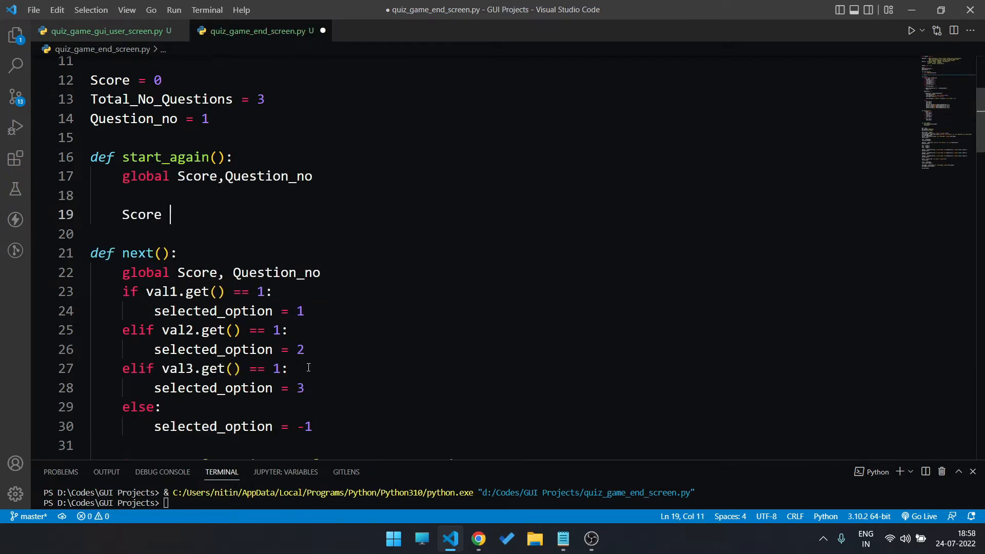
text(= 0)
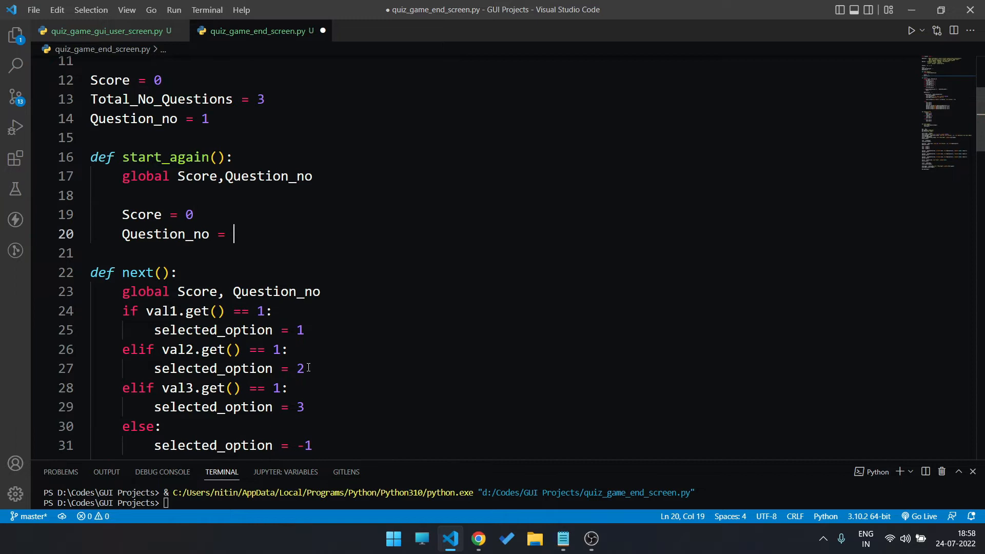
text(1)
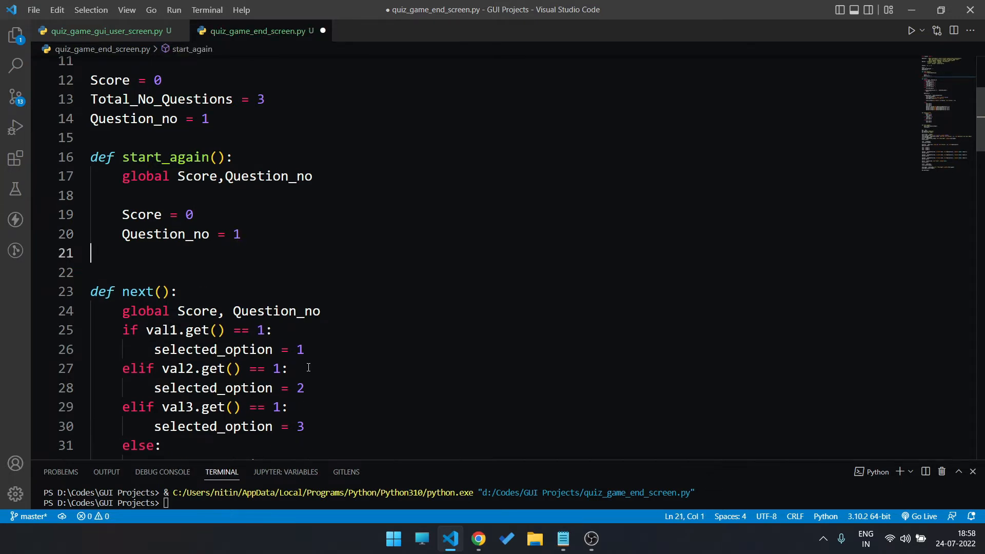
key(Tab)
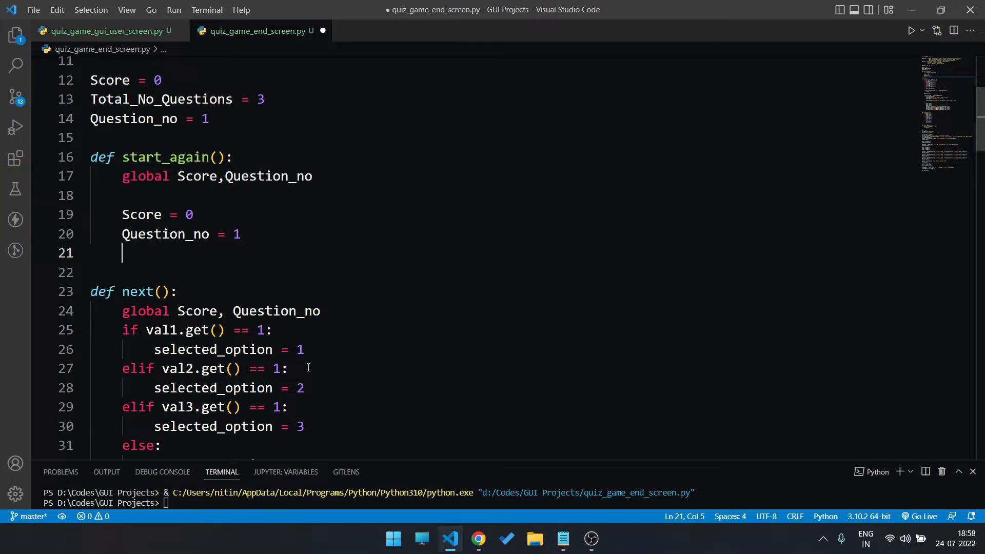
text(val1.set)
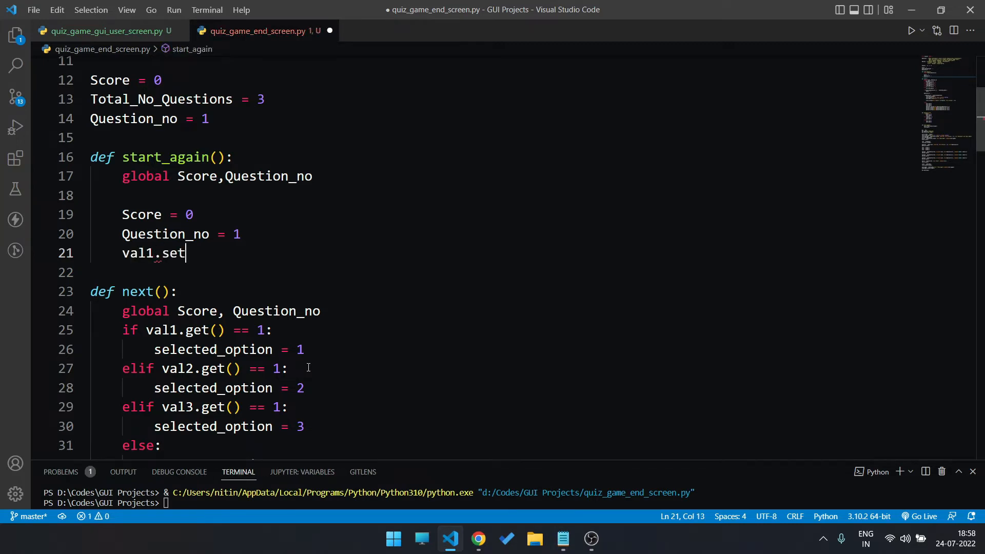
text((0))
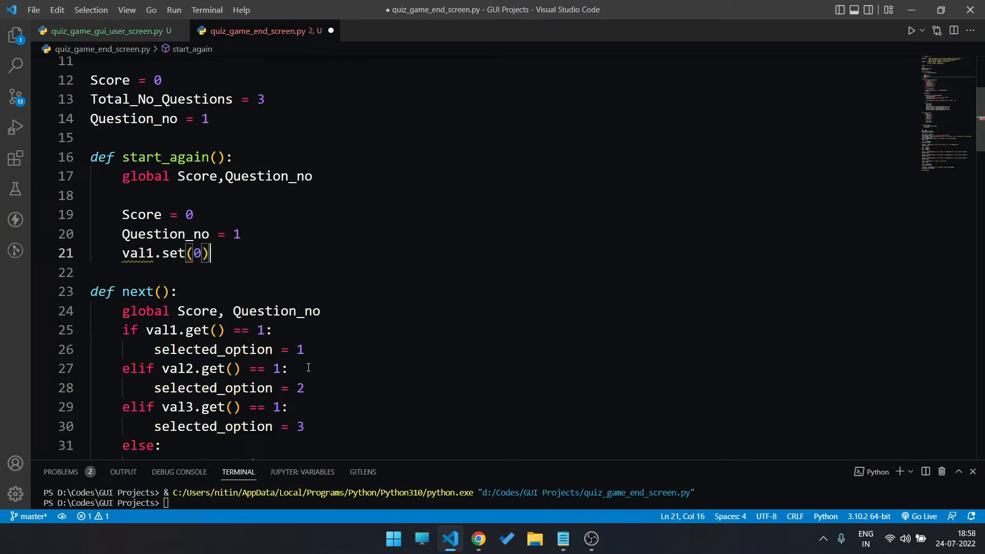
text(val2.set(0))
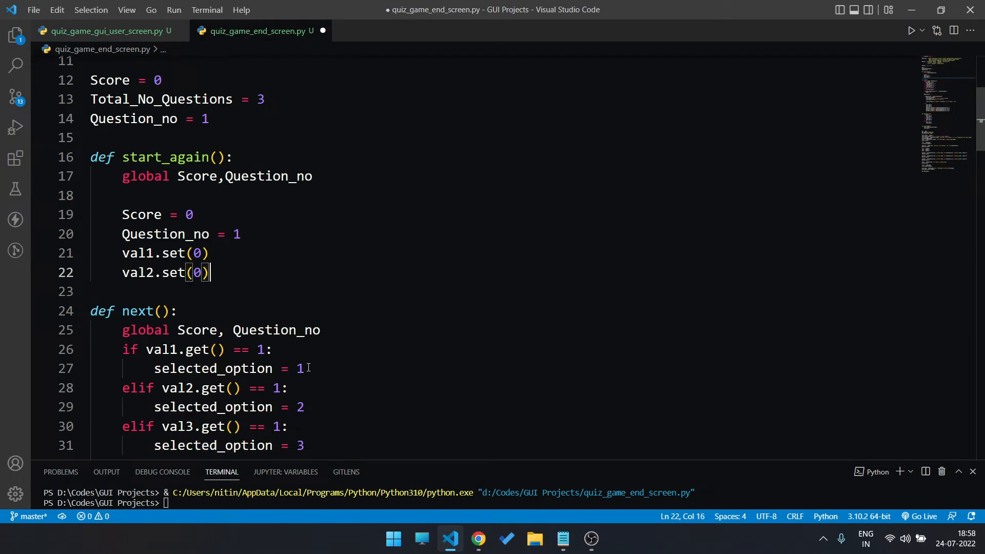
text(val3.set(0))
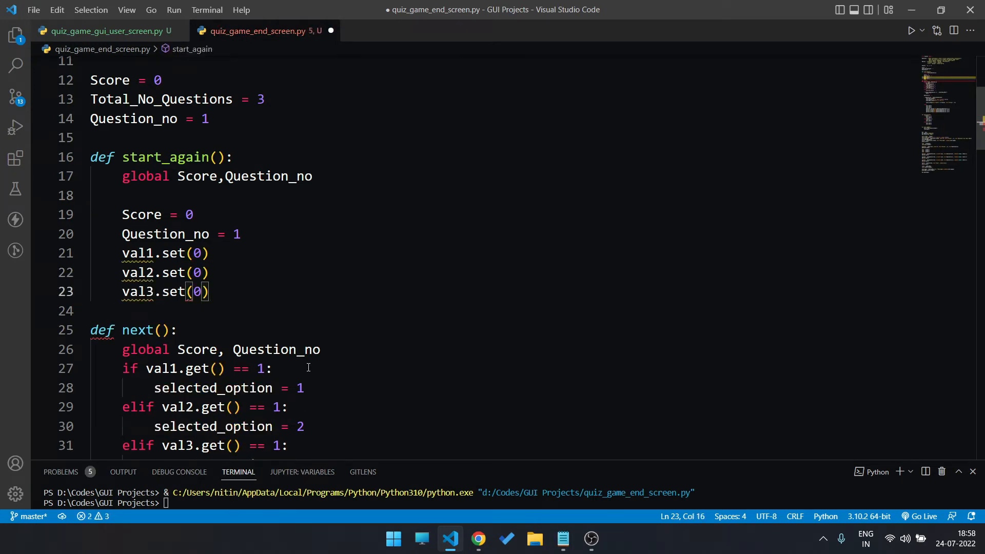
Step: Restore the question label and option1–option3 texts from Questions and Options[Question_no-1]
text(question)
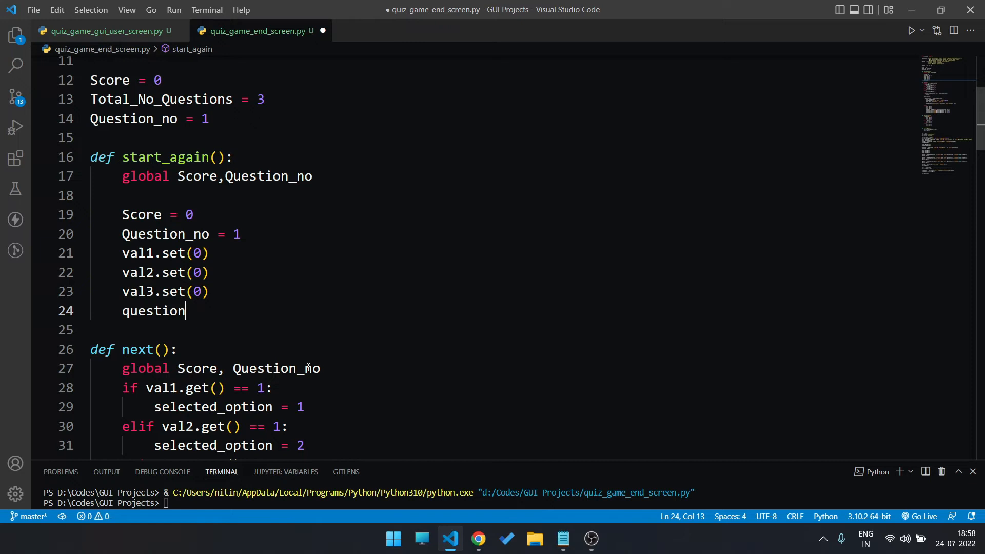
text(.config(text=Questions[)
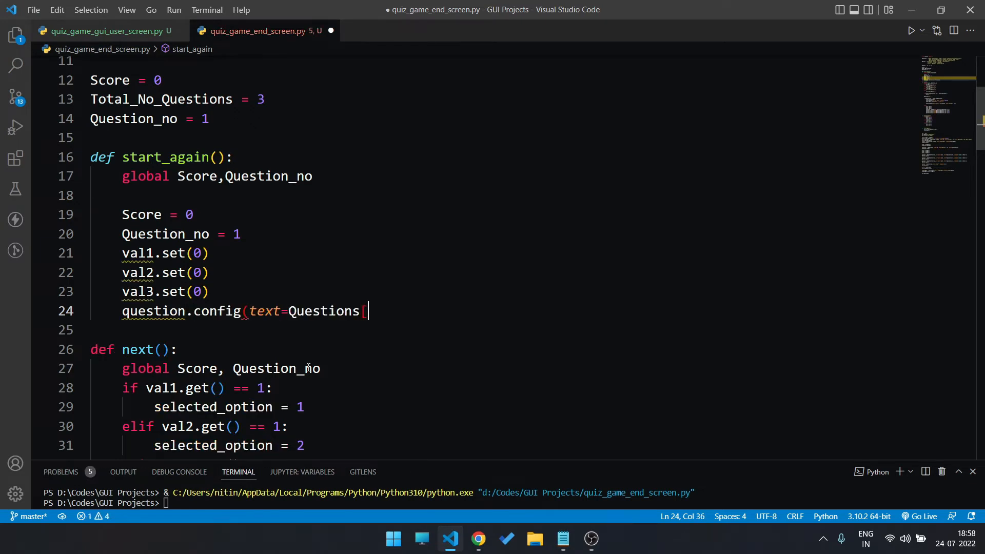
text(Question_no-1]))
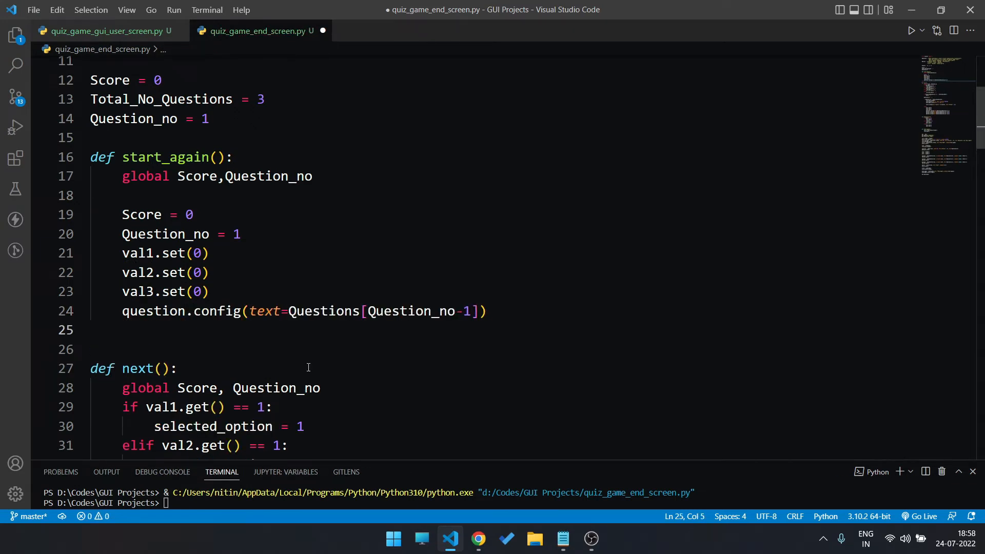
text(option1.config(text=)
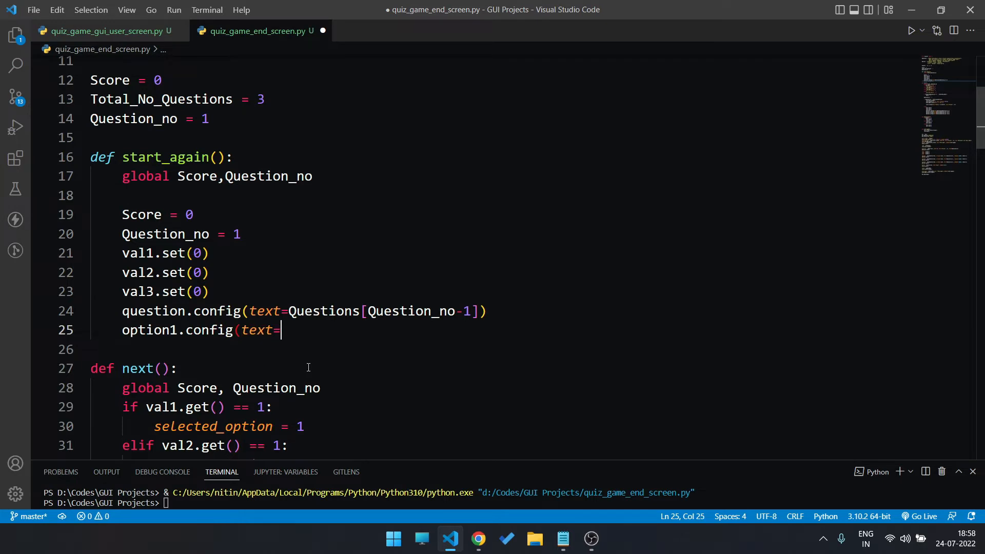
text(Options[Question_no-1][)
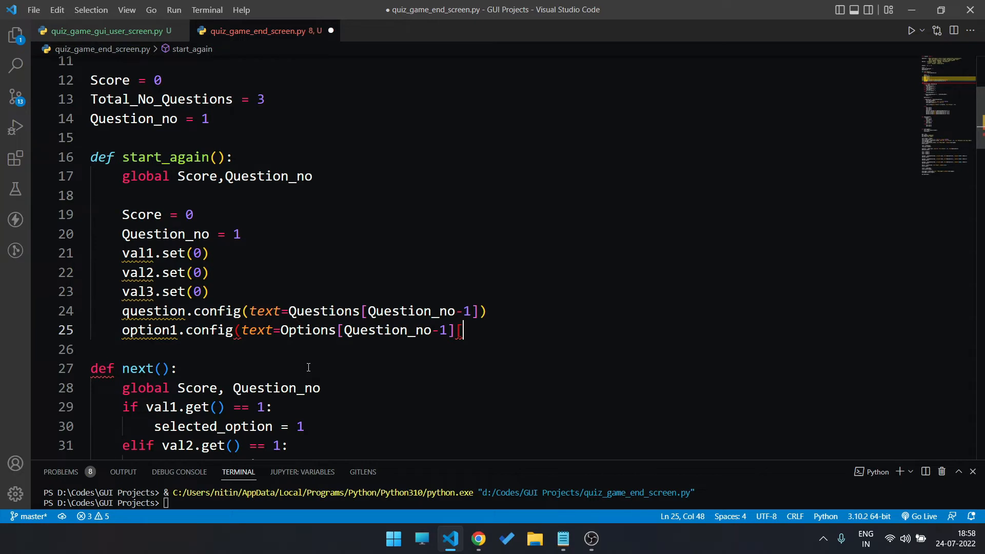
text([0])
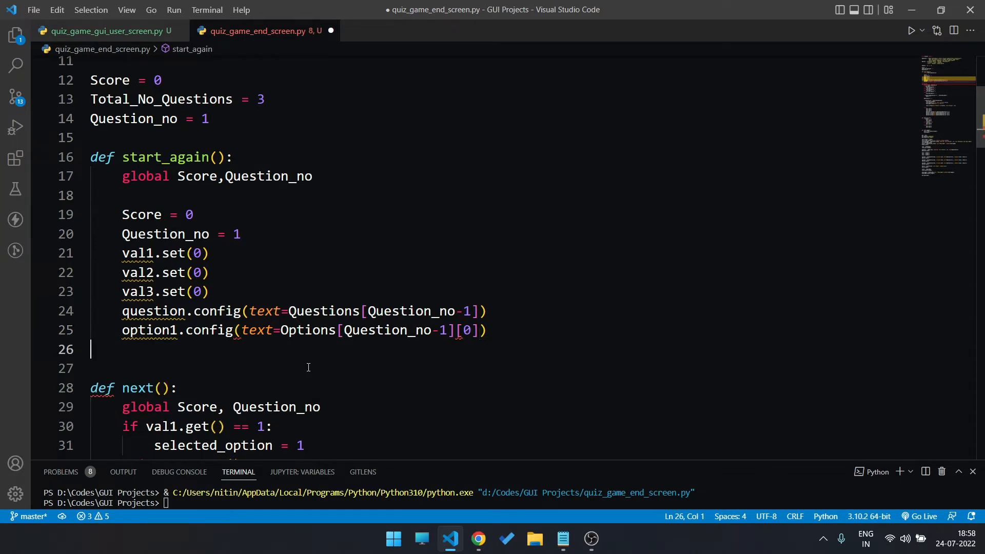
text(option2.config(text=Options[Question_no-1][1)
text(option3.config(text=)
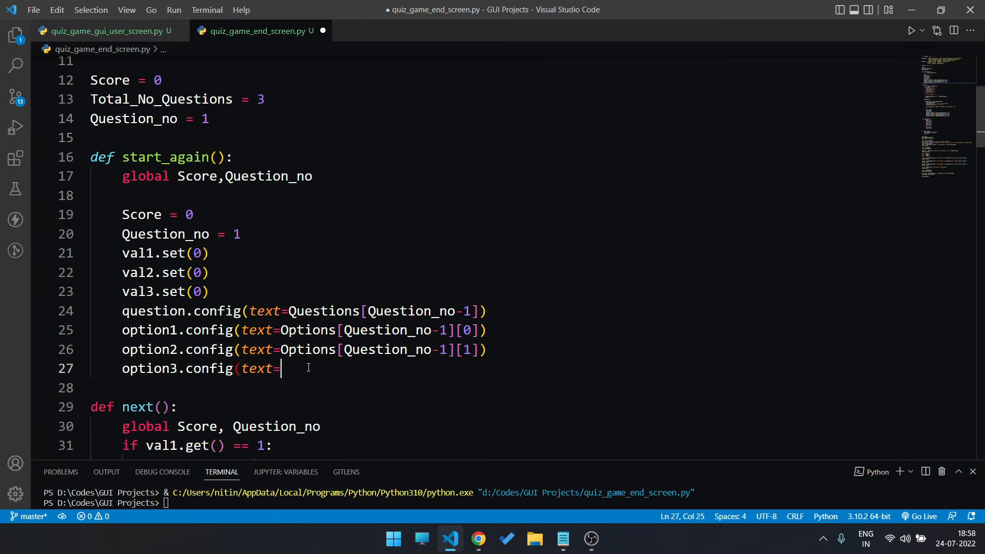
text(Options[Question_no)
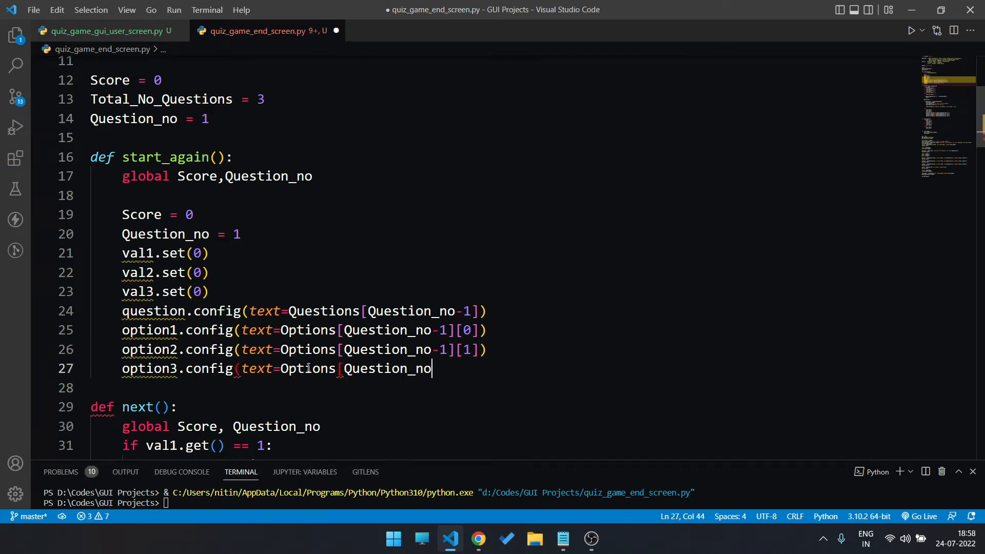
text(-1][2]))
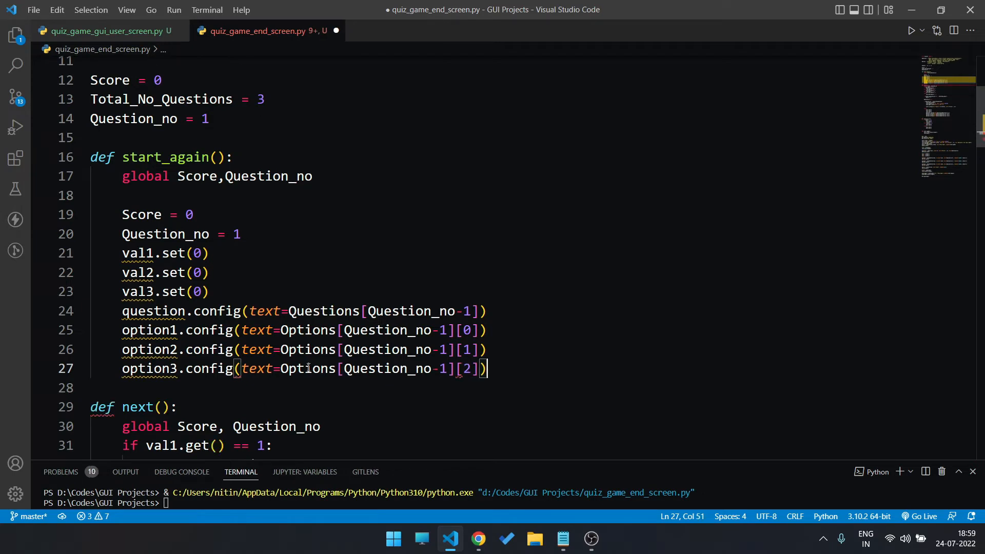
Step: Reset next_b text to "next" and hide play_again and score with place_forget()
text(next_b.config(text)
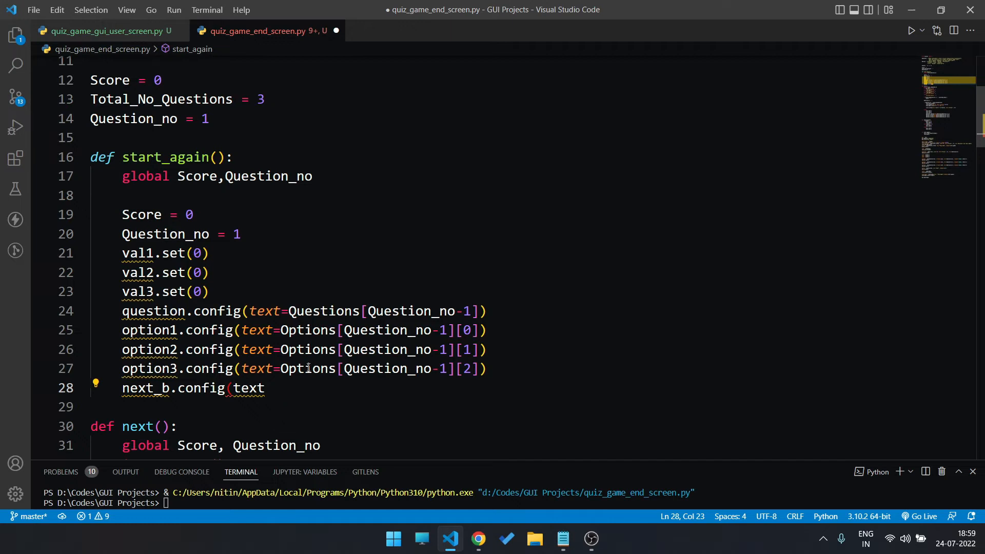
text(="next"))
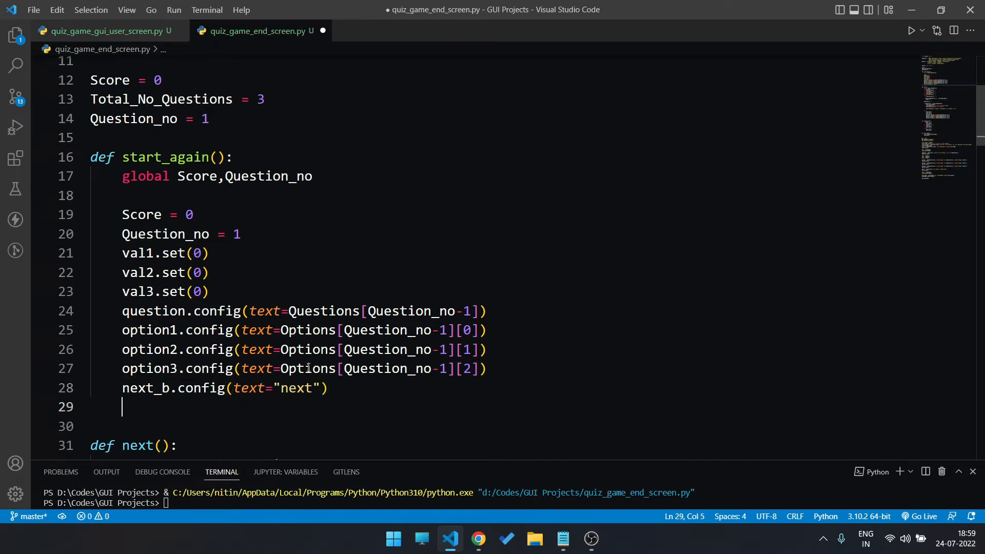
text(play_again)
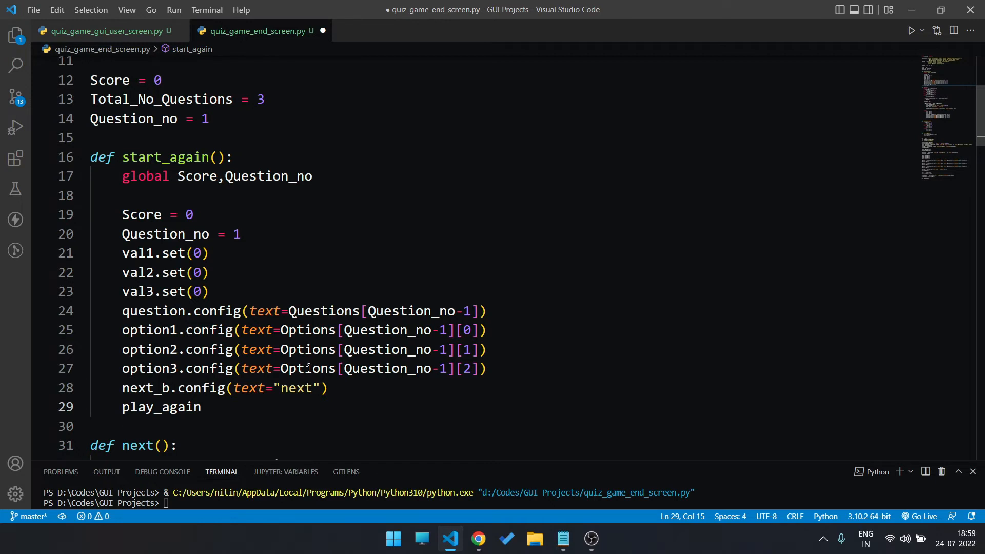
text(.place_forget())
click(314, 426)
text(score.place_forget)
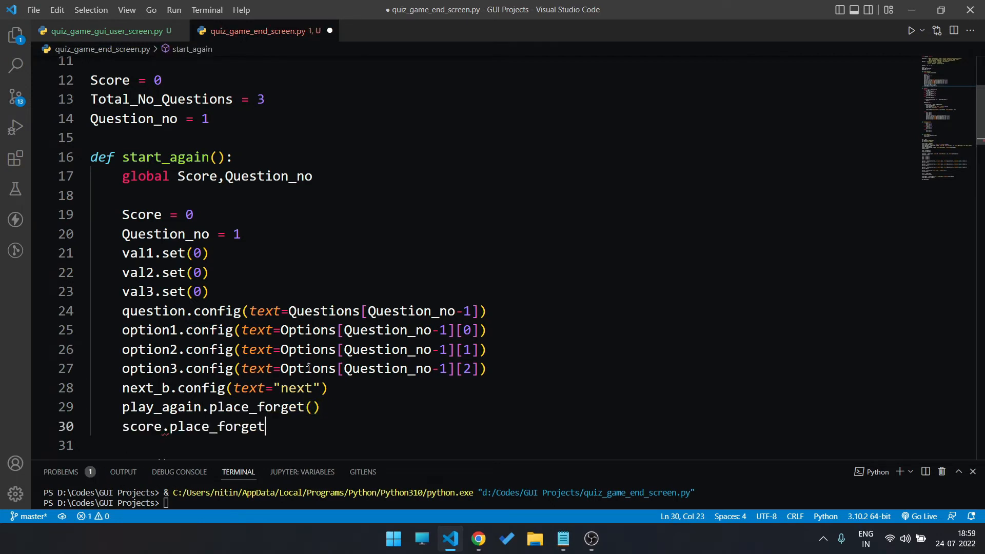
text(())
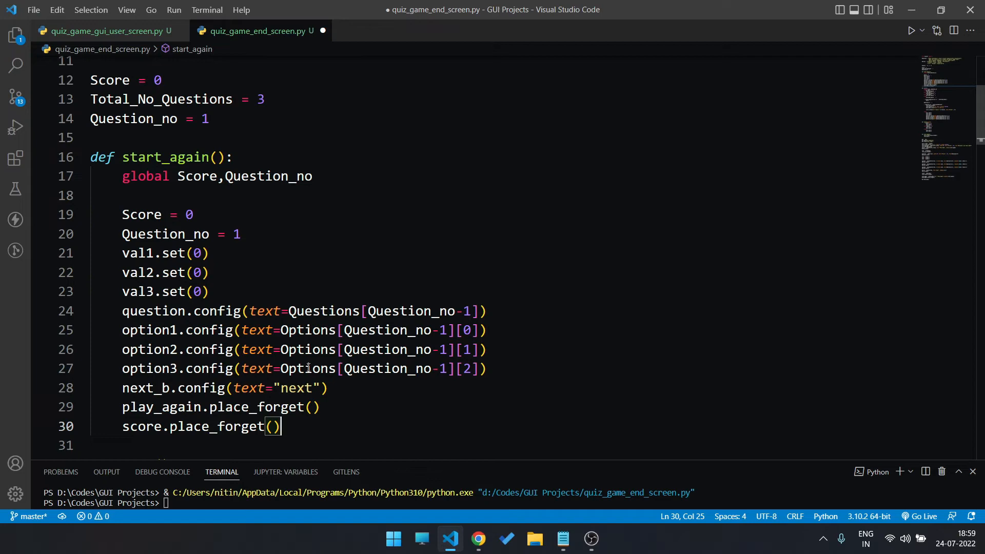
Step: Play the quiz through, picking Python, to reach the Score:1 end screen
scroll(down, 3)
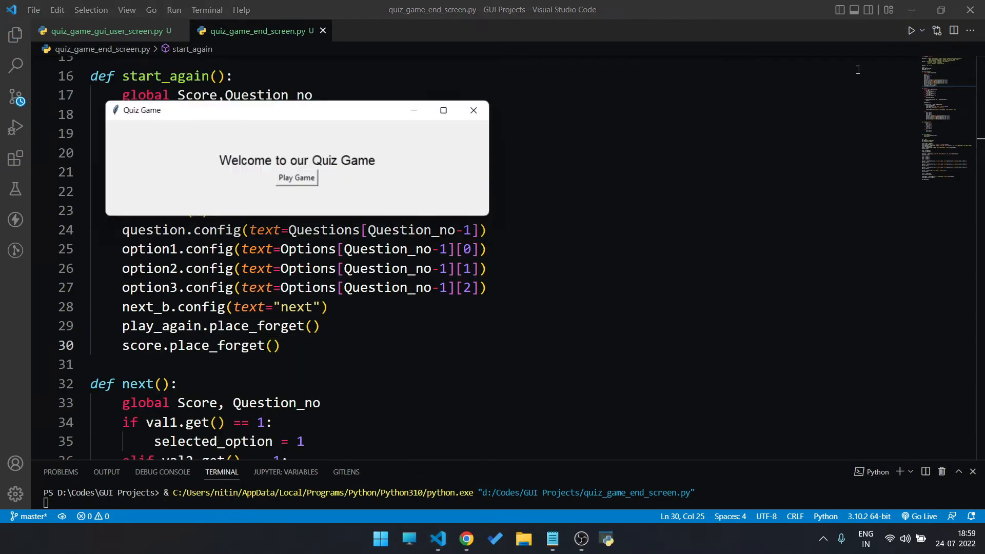
click(295, 177)
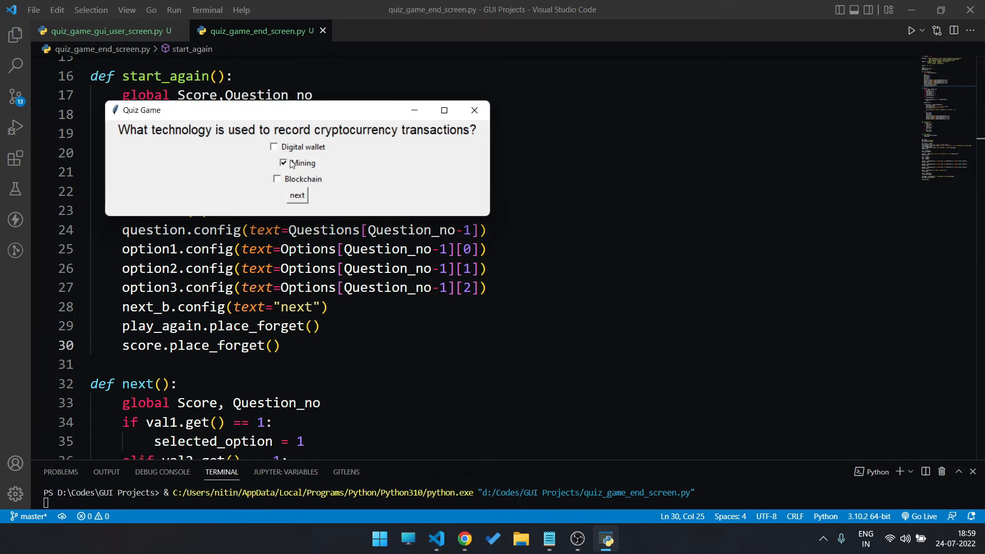
click(296, 195)
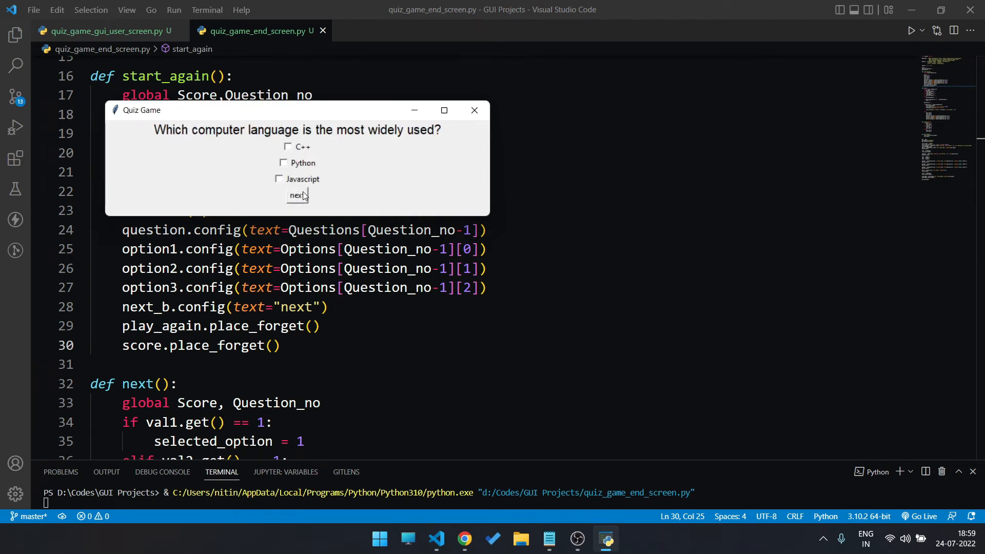
click(283, 163)
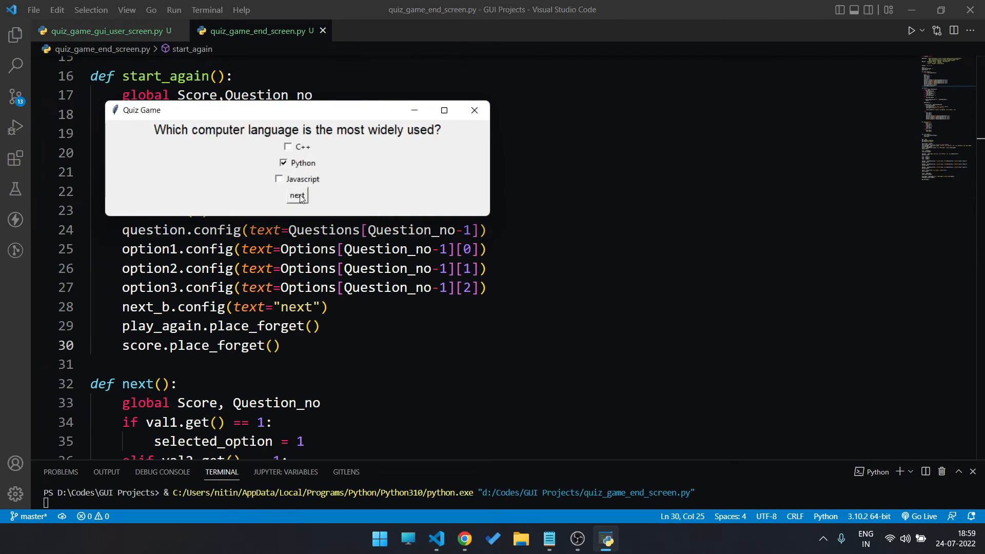
click(296, 196)
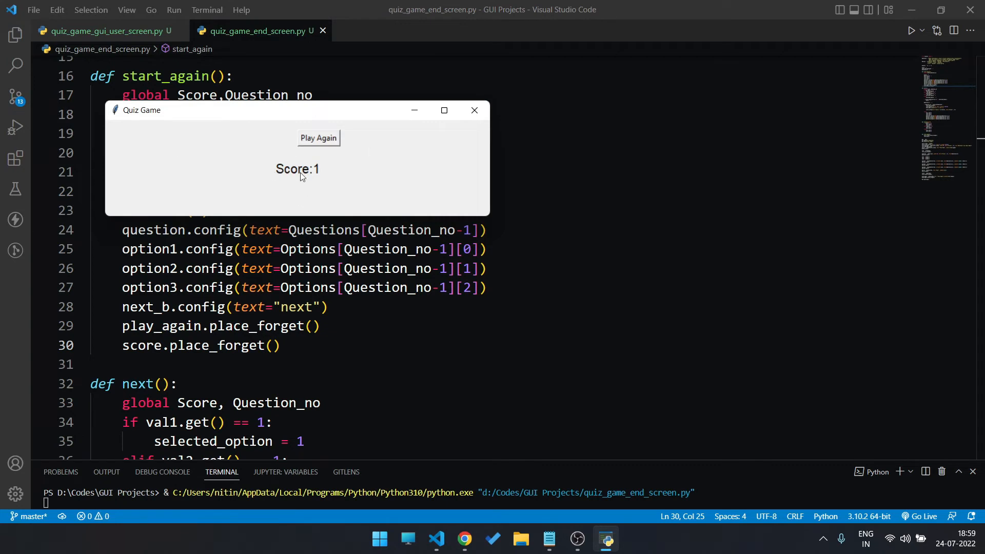
mouse_move(323, 143)
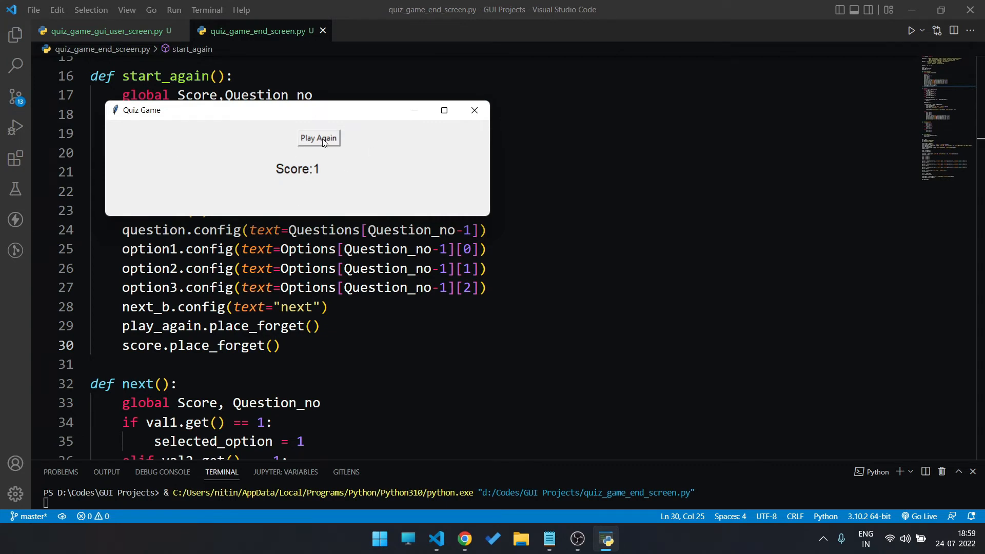
Step: Try Play Again, which leaves a blank window, then close the game
click(318, 138)
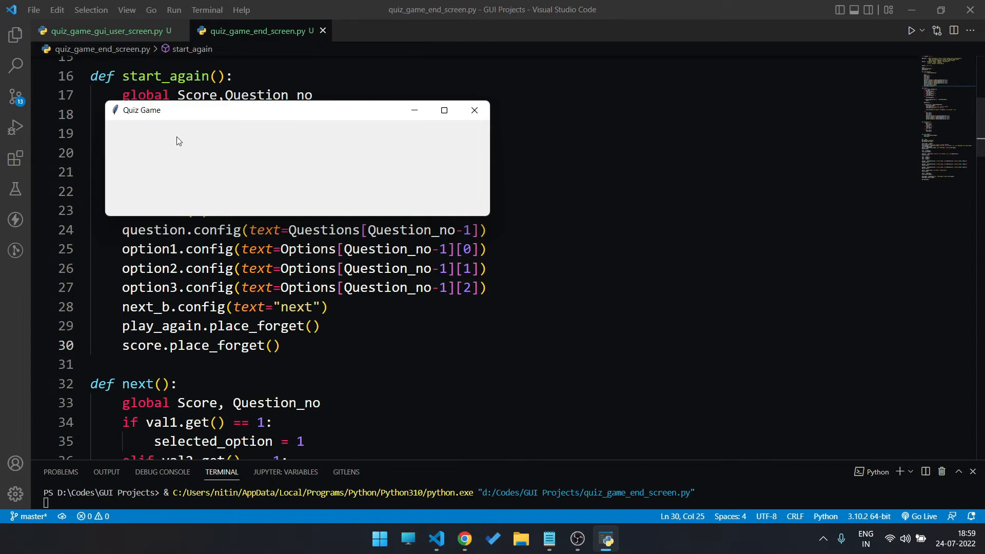
mouse_move(282, 161)
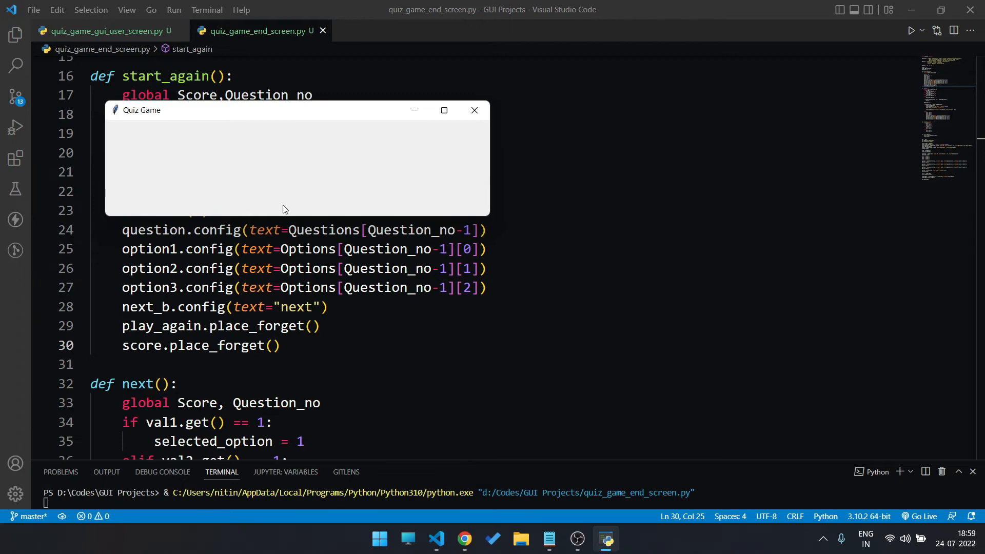
mouse_move(474, 110)
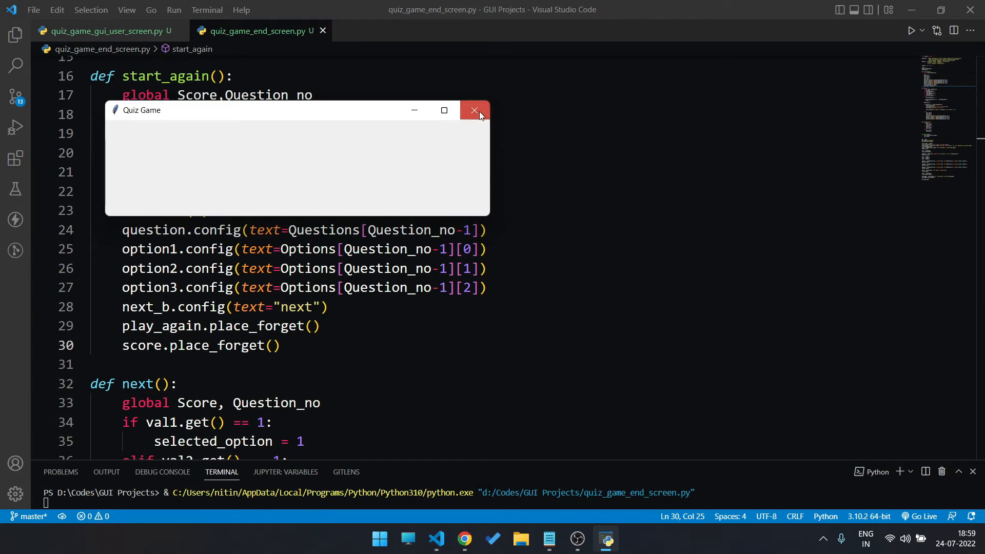
click(474, 110)
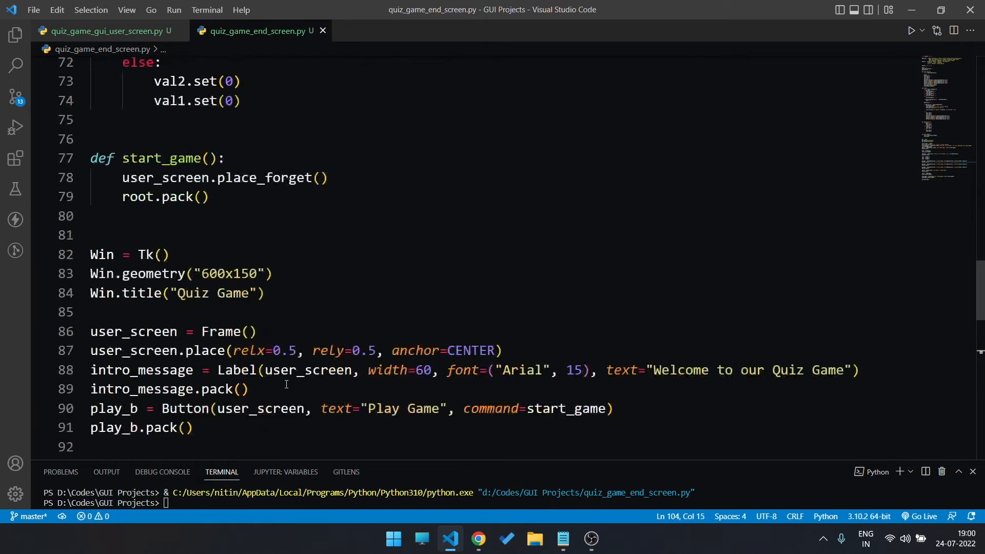
Step: End start_again with root.pack() to bring the question frame back
scroll(up, 3)
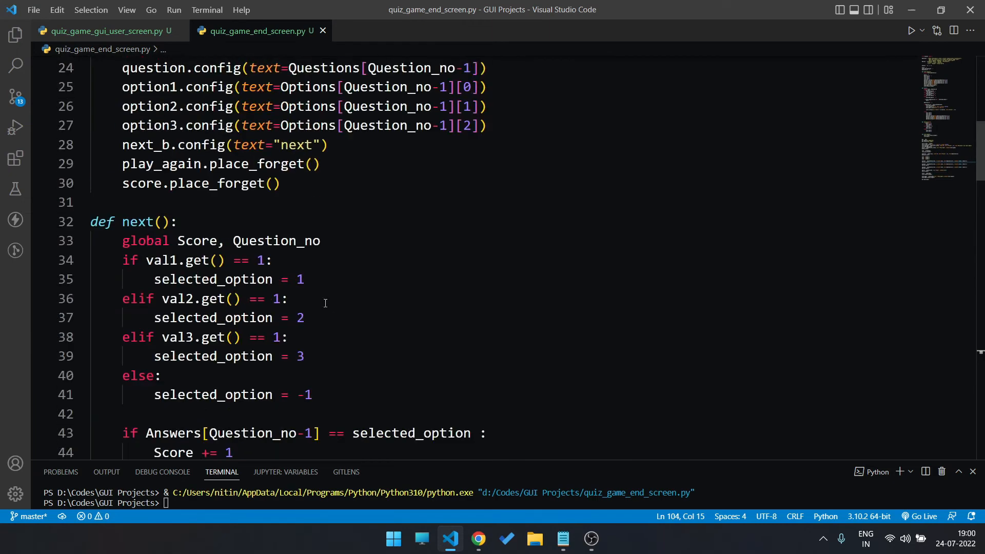
text(r)
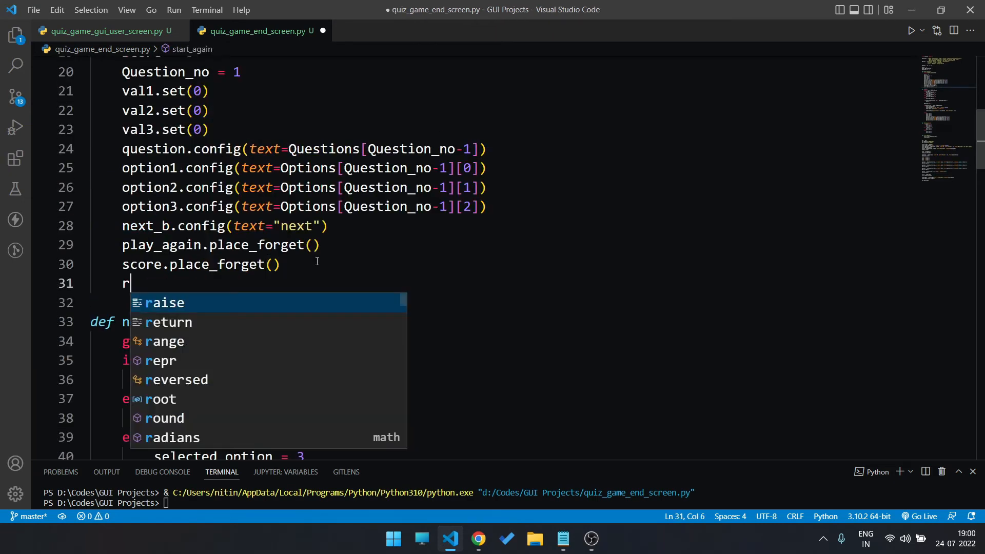
text(oot.pack)
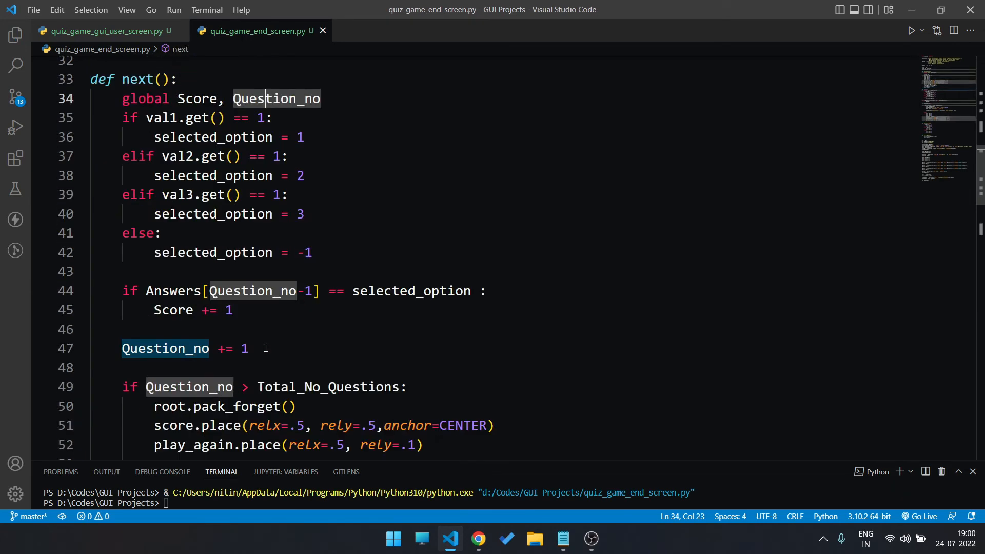
Step: Change the play_again.place horizontal position to relx .4
scroll(down, 3)
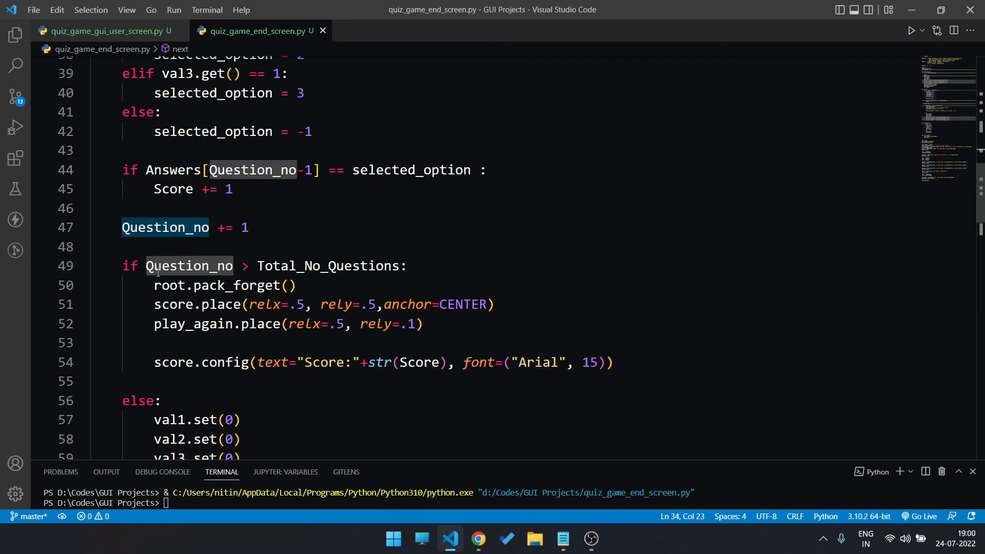
click(359, 264)
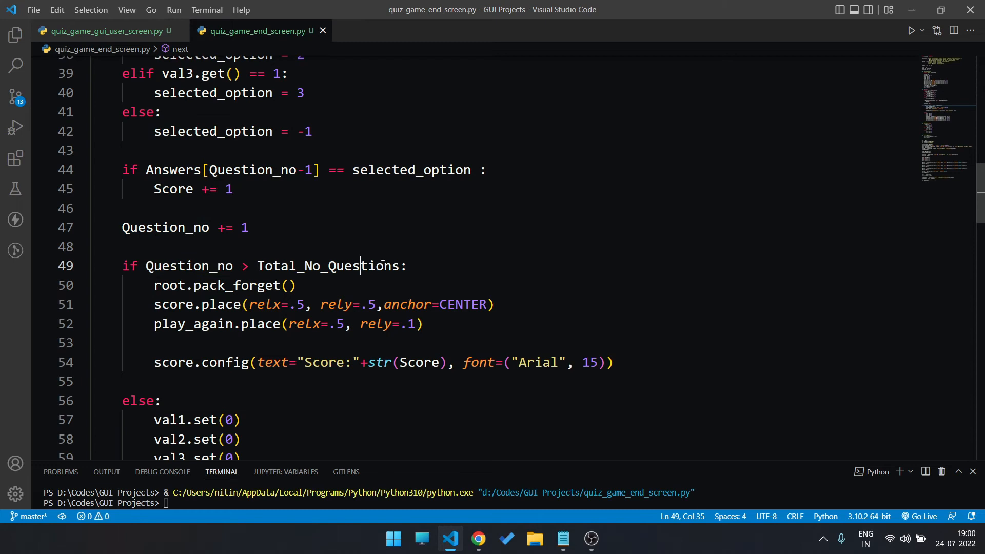
click(290, 285)
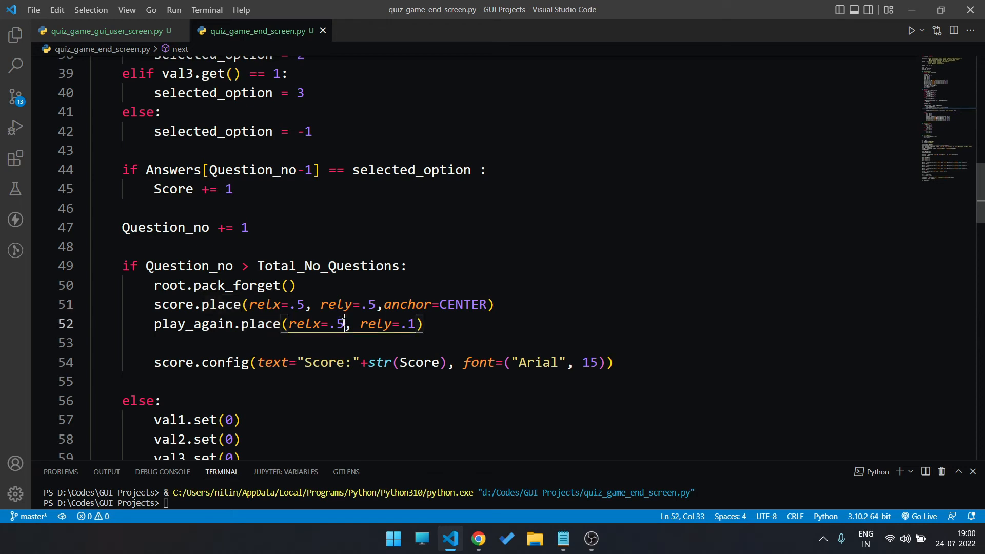
text(4)
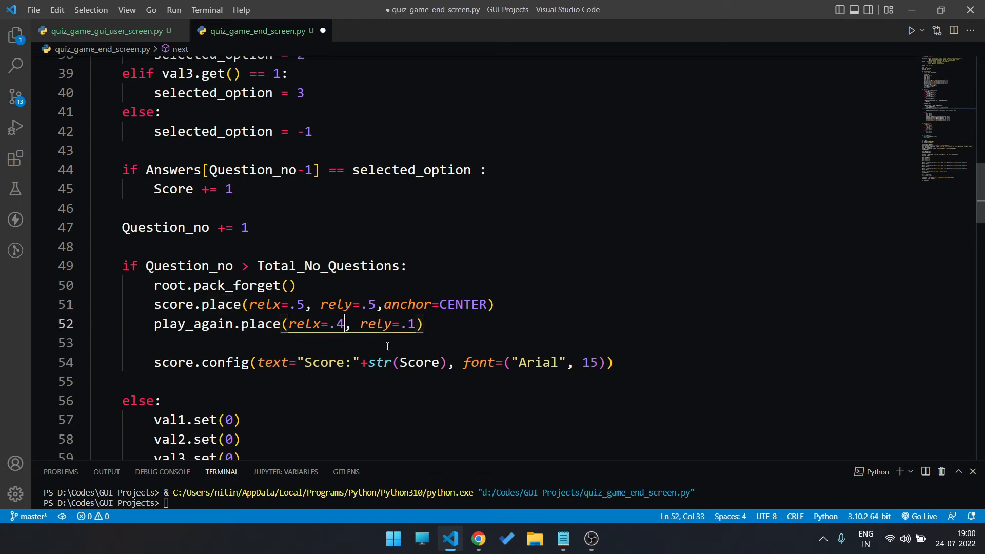
text(5)
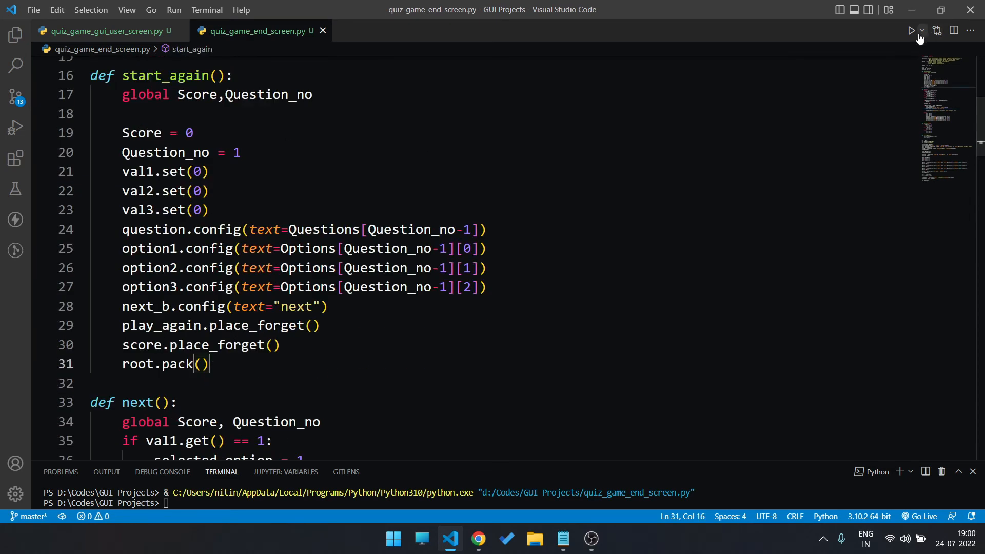
Step: Run the quiz to Score:0 and restart so the first cryptocurrency question reappears
click(911, 29)
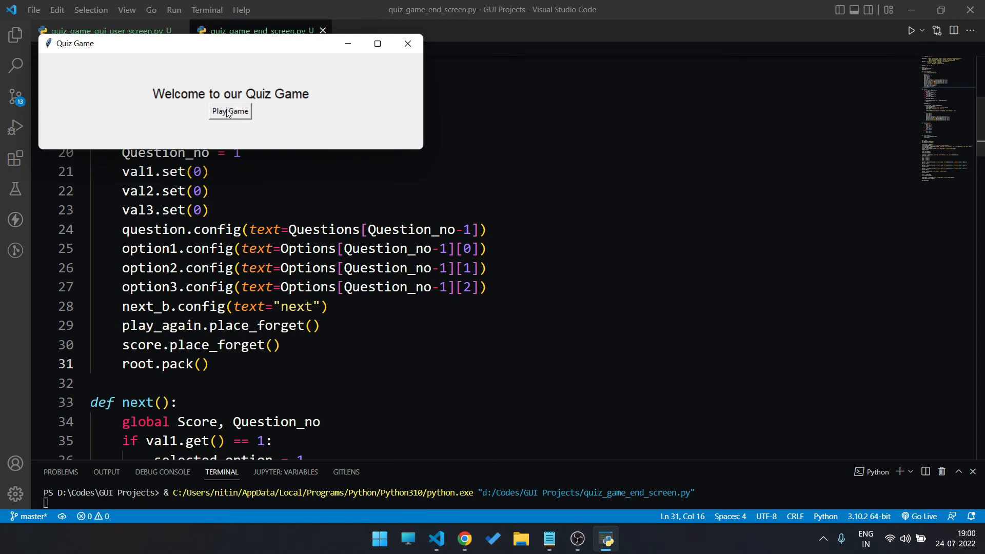
click(230, 111)
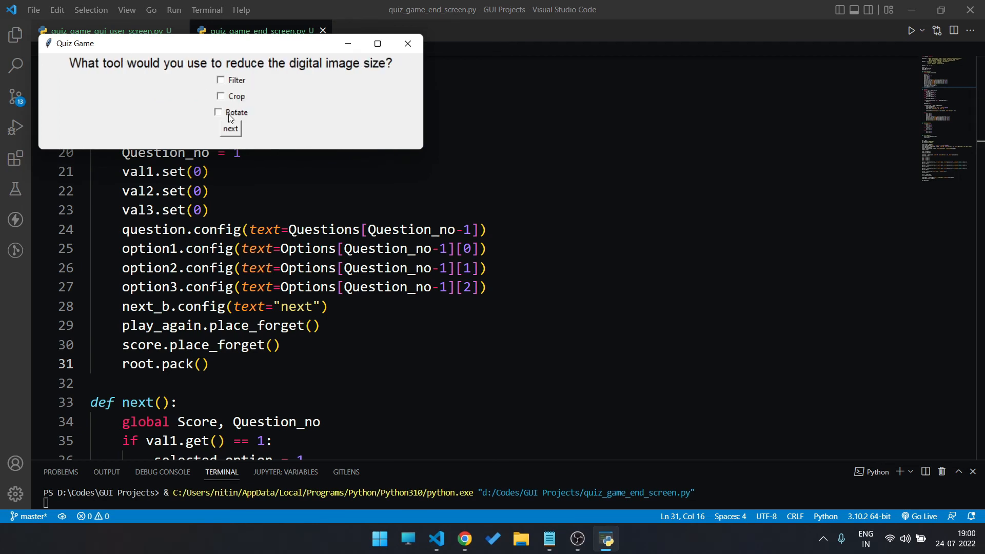
click(231, 128)
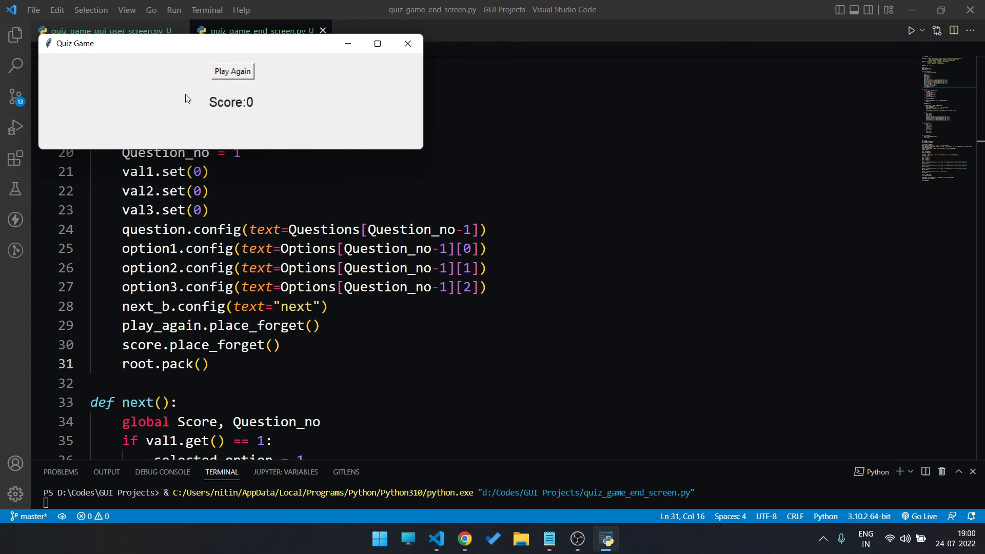
mouse_move(253, 68)
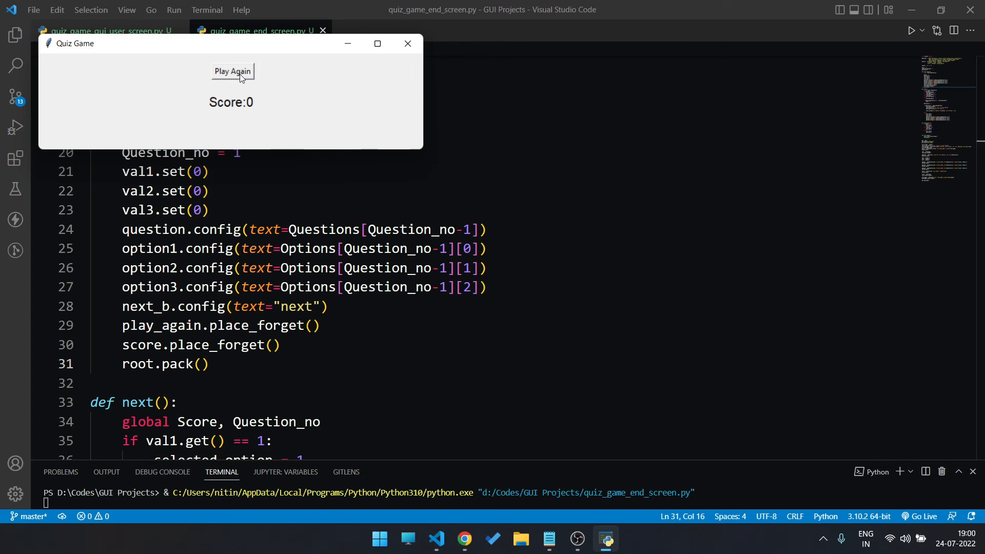
click(232, 70)
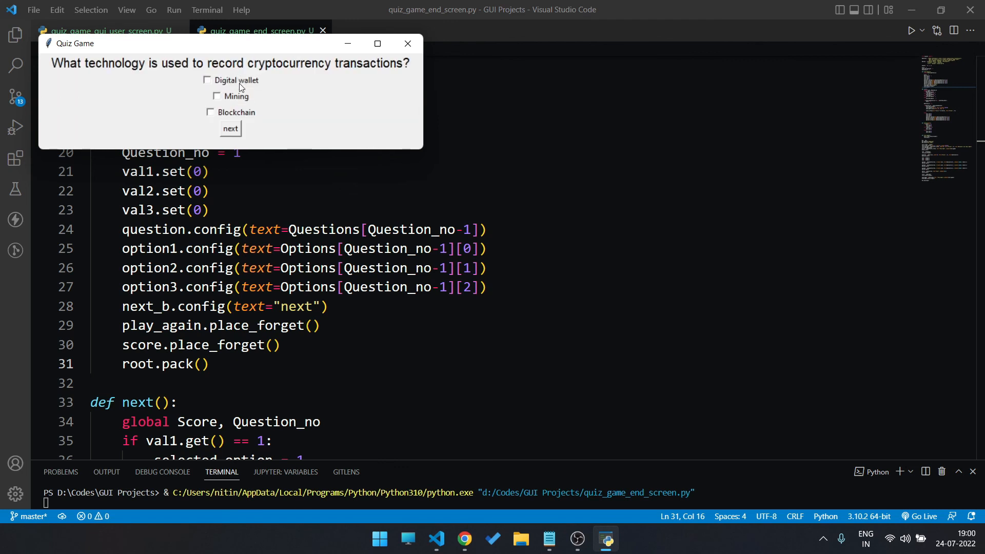
mouse_move(409, 150)
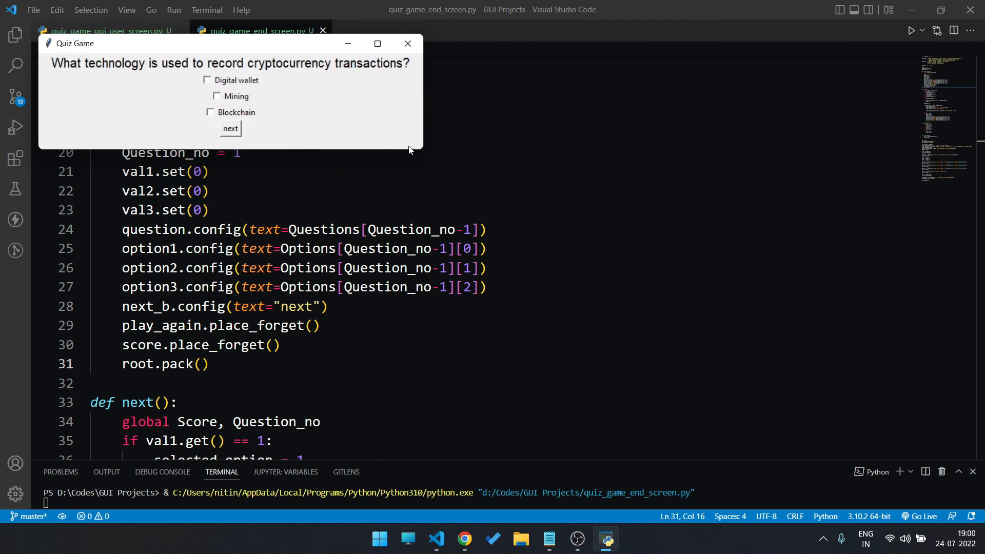